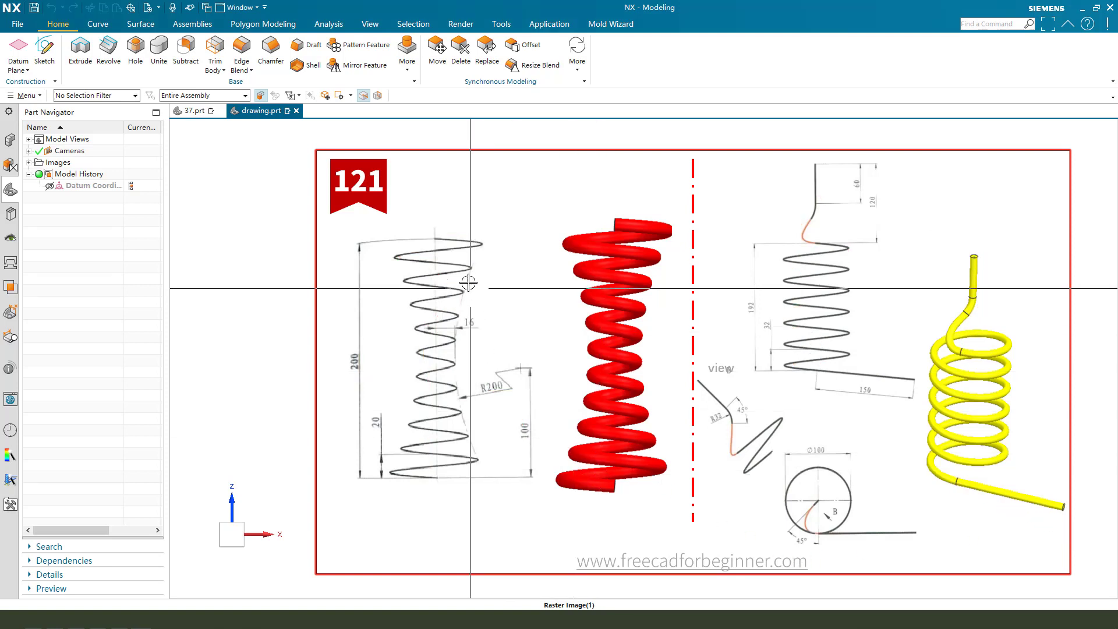
Step: Switch from the reference drawing to the empty part 37.prt and begin a sketch
{"action": "left_click", "coordinate": [194, 110]}
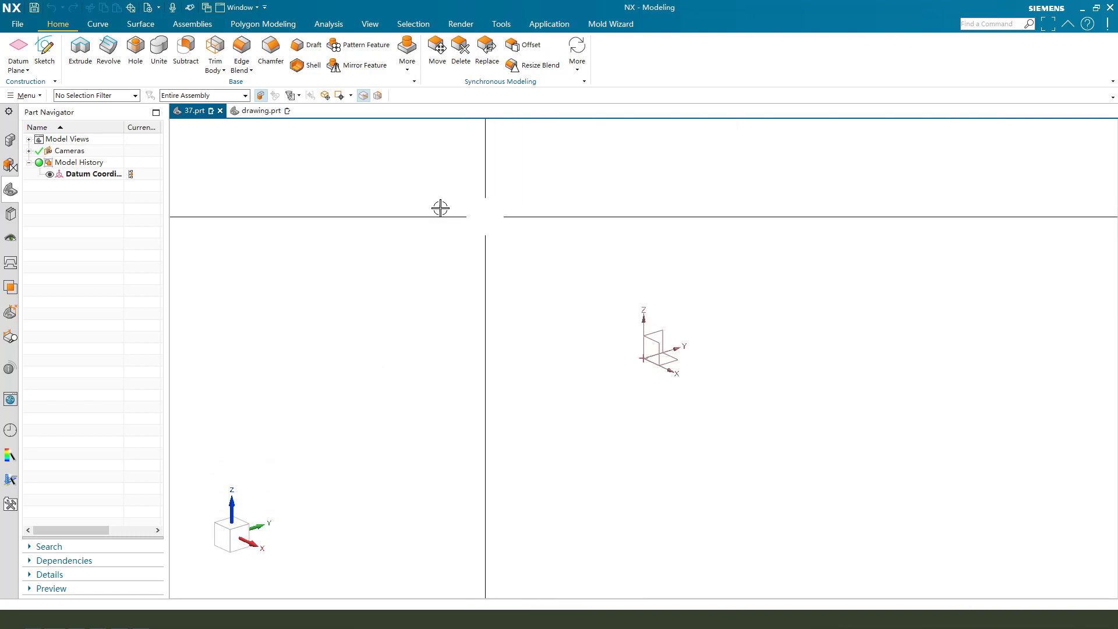
{"action": "left_click", "coordinate": [44, 50]}
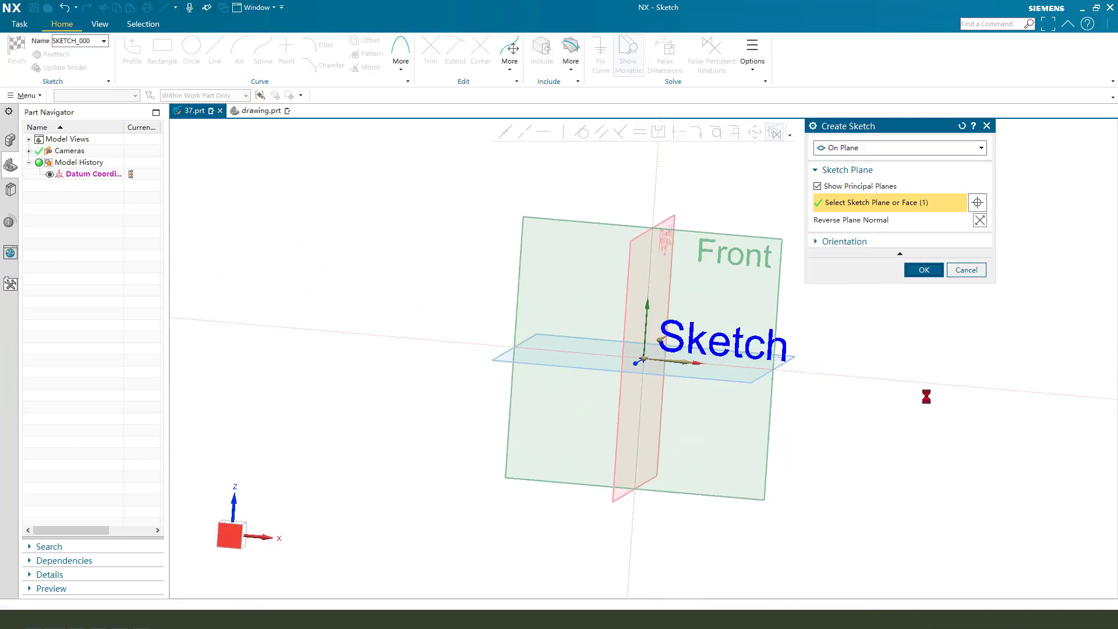
Step: Accept the default XZ sketch plane and draw a vertical line with an arc beside it
{"action": "left_click", "coordinate": [922, 269]}
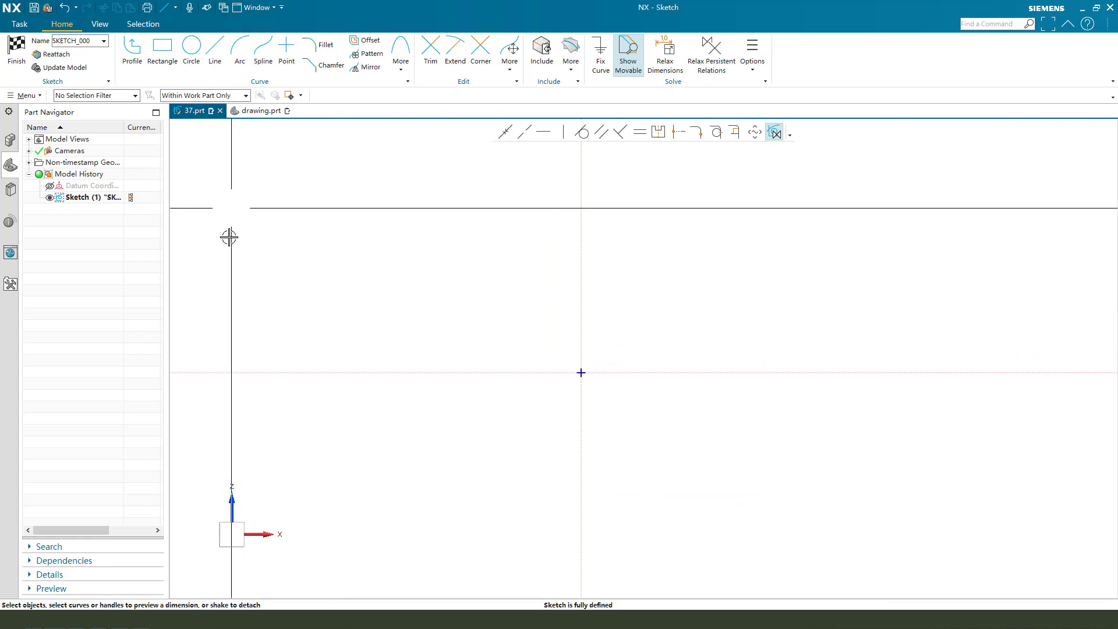
{"action": "left_click", "coordinate": [131, 48]}
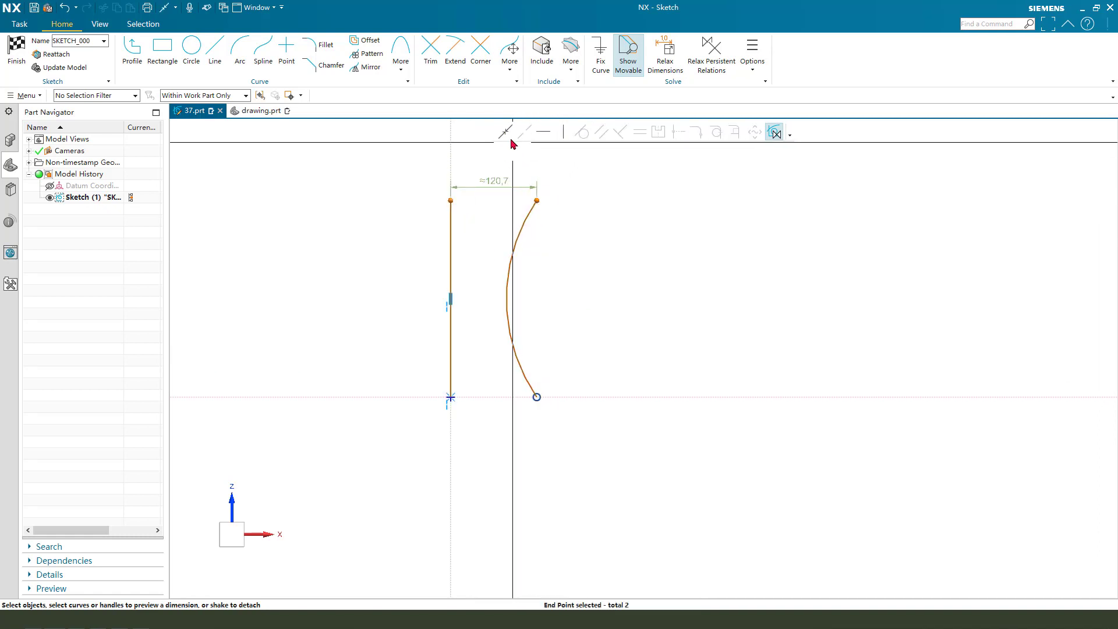
Step: Dimension the line length to 200 and the arc radius to 200, then finish the sketch
{"action": "left_click", "coordinate": [450, 299]}
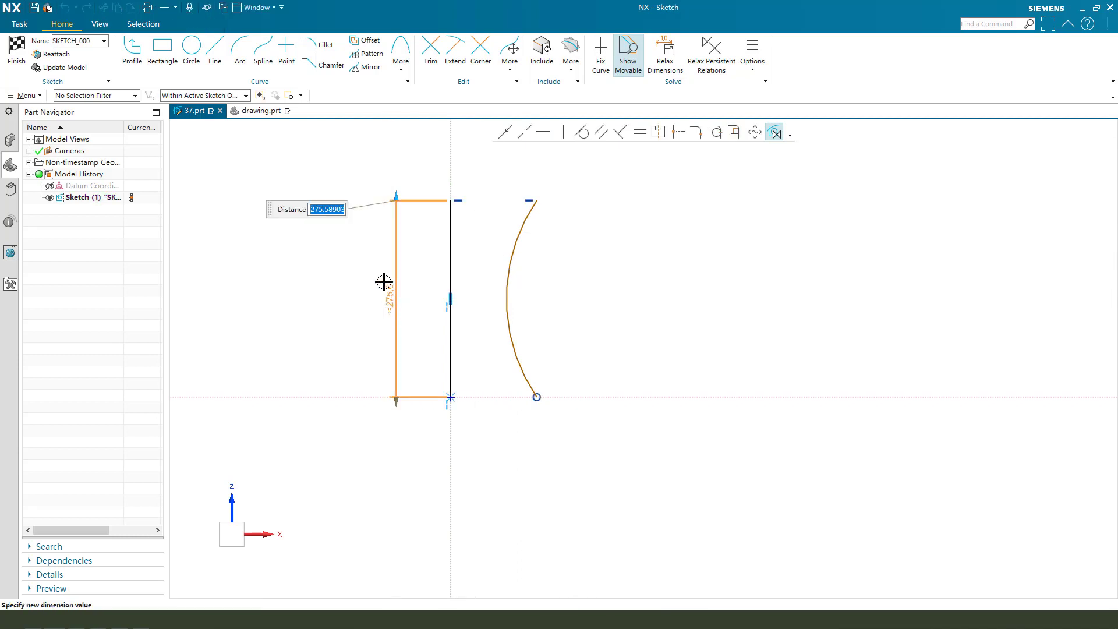
{"action": "type", "text": "200.00000"}
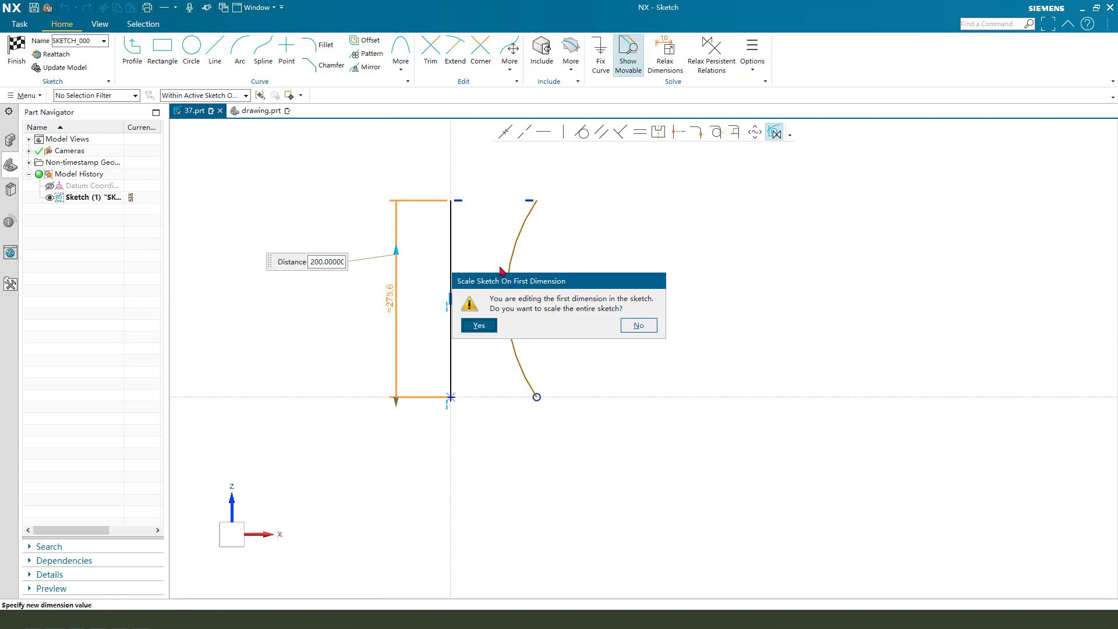
{"action": "left_click", "coordinate": [637, 325]}
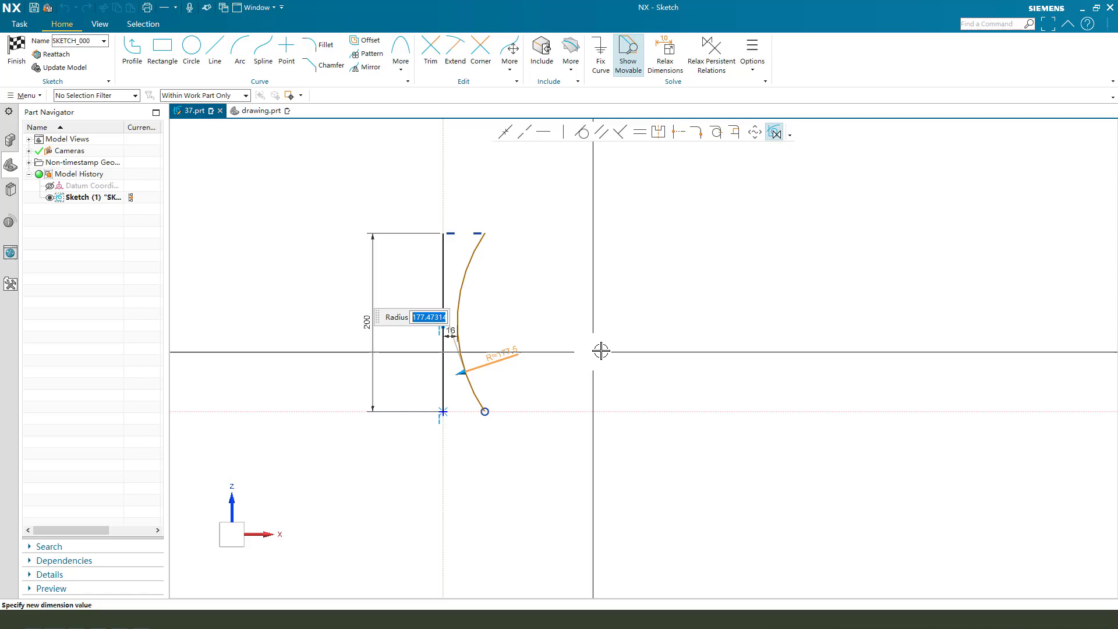
{"action": "type", "text": "200"}
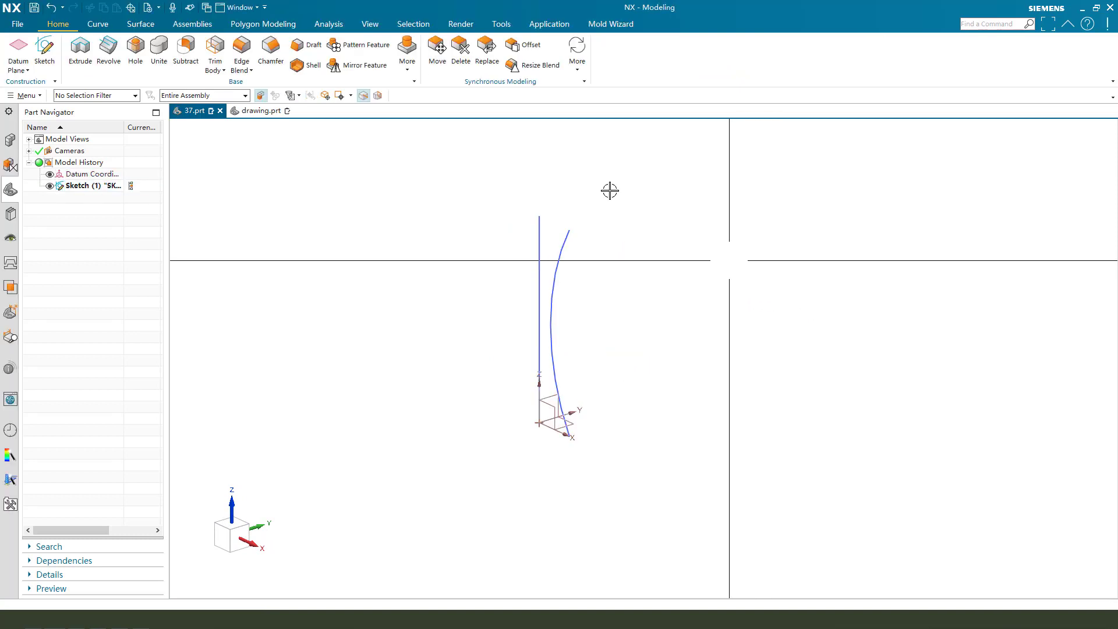
Step: Start a Helix and change its size law from Constant to By Law Curve
{"action": "left_click", "coordinate": [98, 24]}
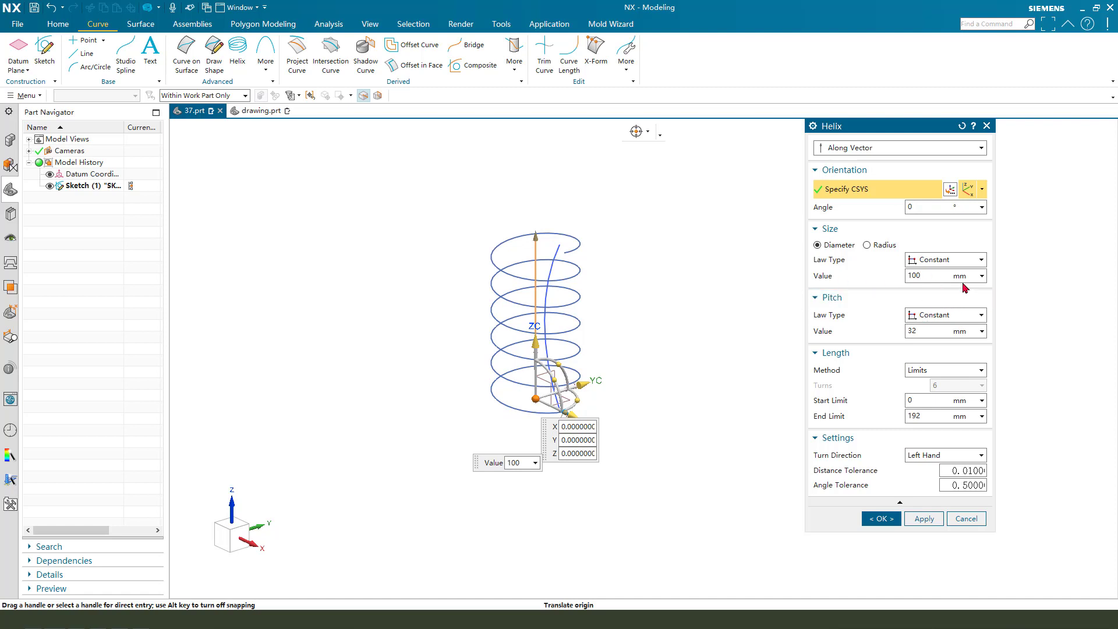
{"action": "left_click", "coordinate": [978, 259]}
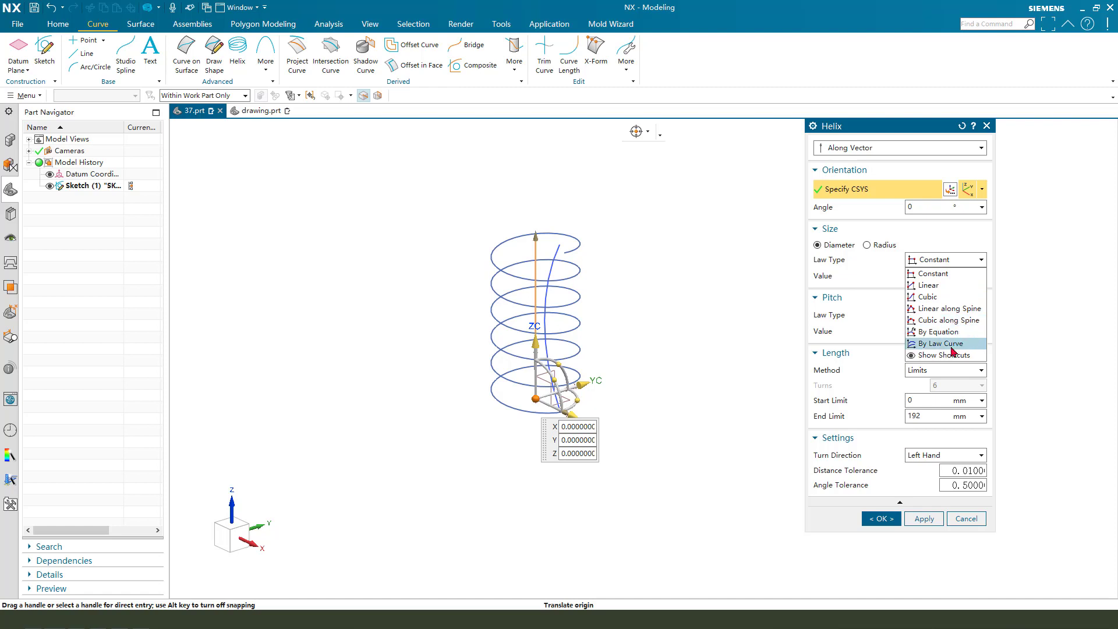
{"action": "left_click", "coordinate": [938, 343]}
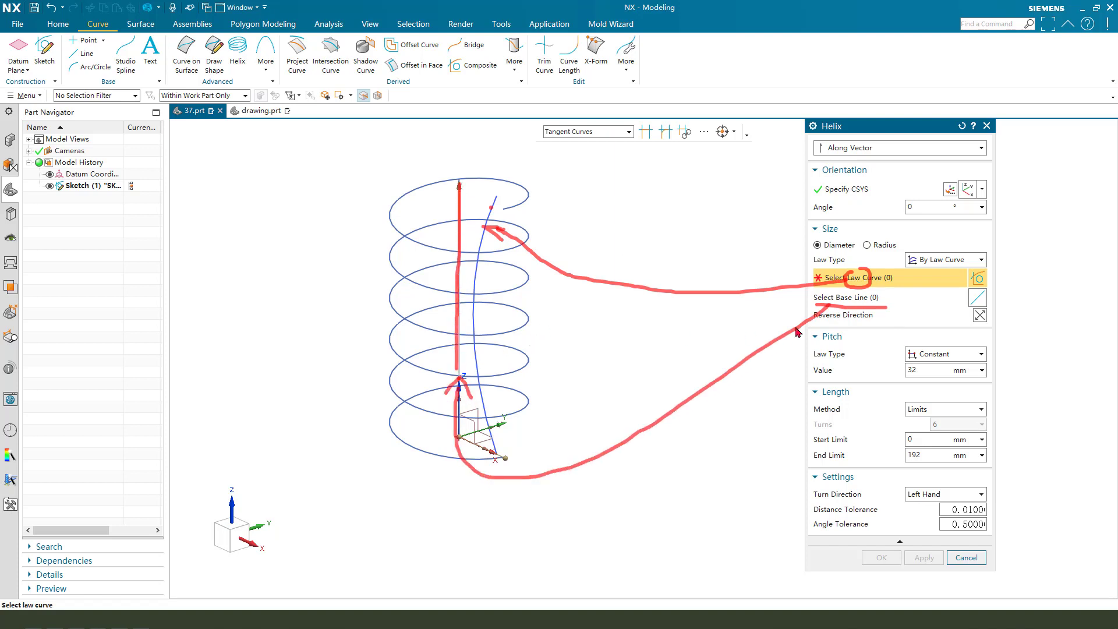
Step: Pick the sketched arc as the law curve and the vertical line as base line
{"action": "left_click", "coordinate": [486, 220]}
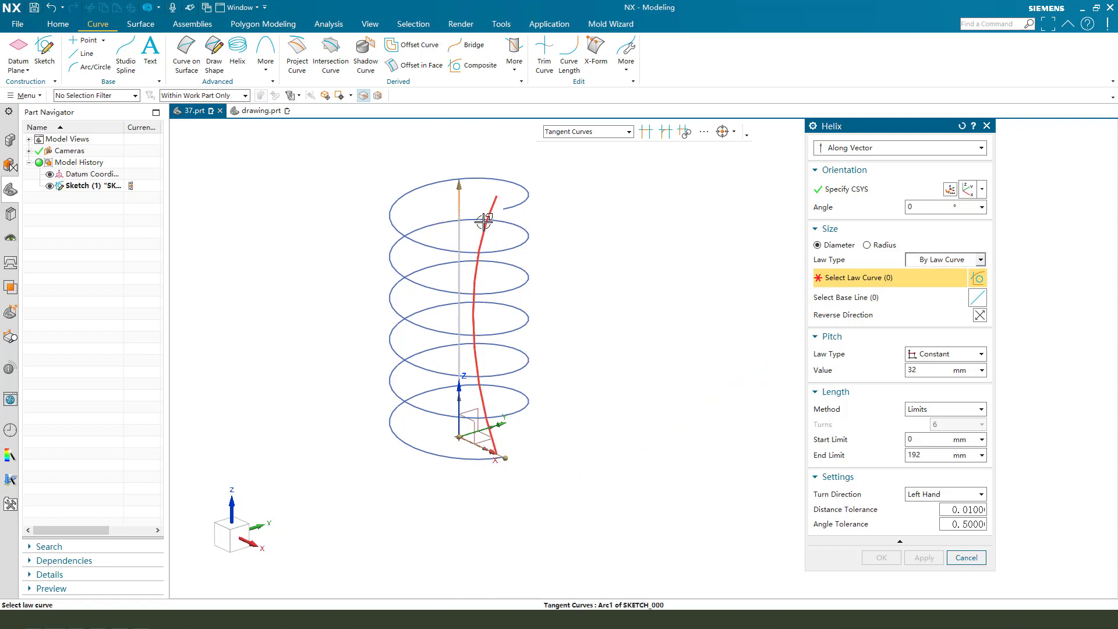
{"action": "left_click", "coordinate": [485, 219]}
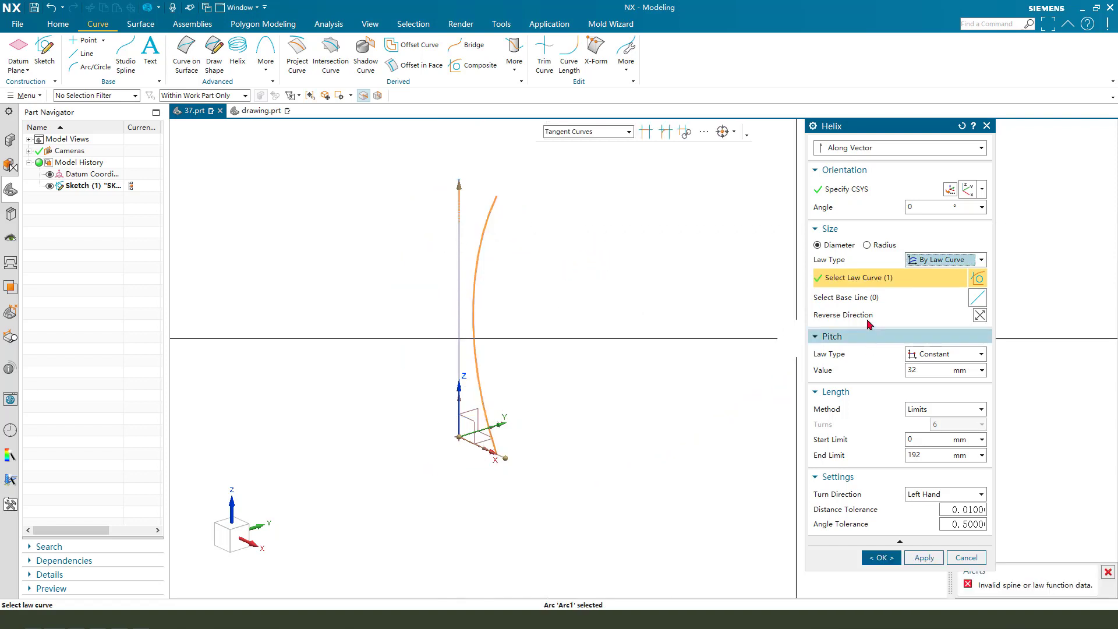
{"action": "left_click", "coordinate": [467, 314]}
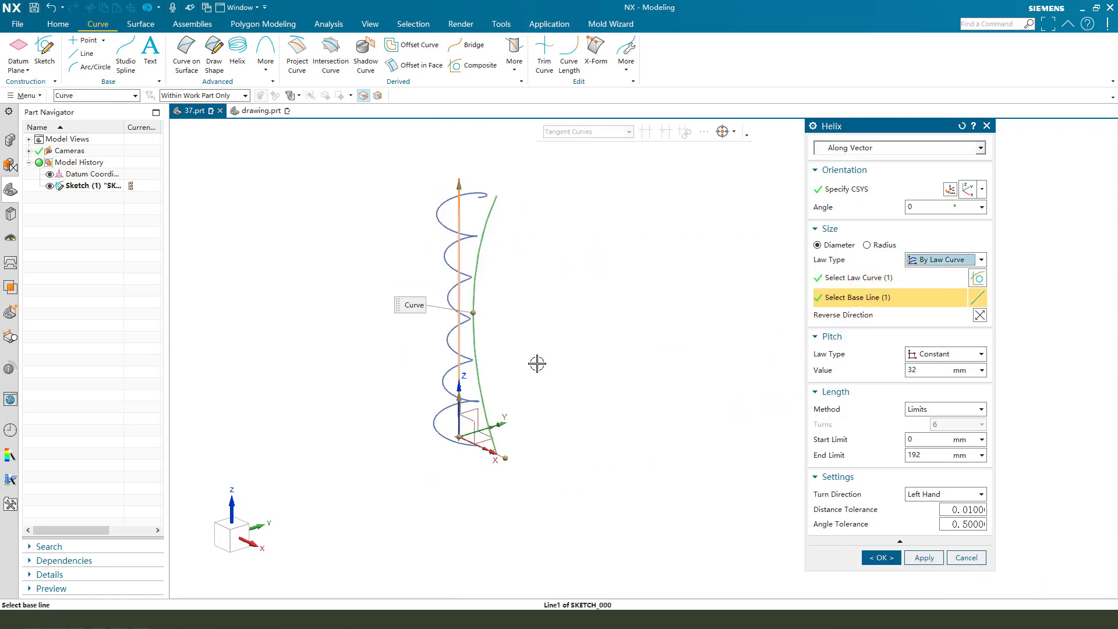
{"action": "left_click_drag", "start_coordinate": [535, 363], "coordinate": [595, 403]}
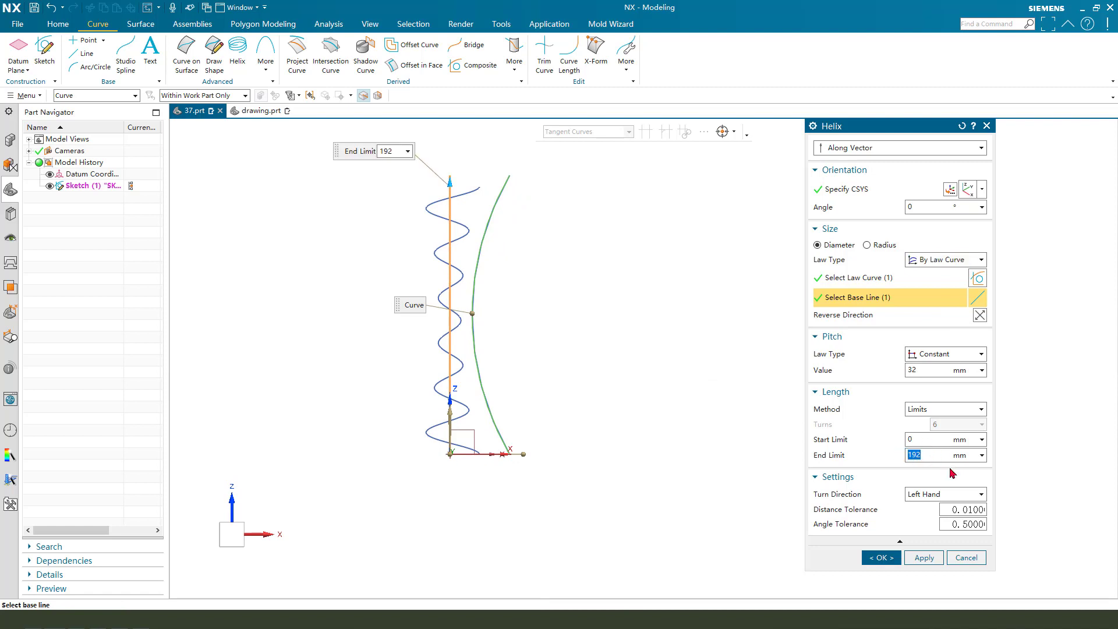
Step: Set end limit 200, size by radius, pitch 20, angle -90, and create the helix
{"action": "type", "text": "200"}
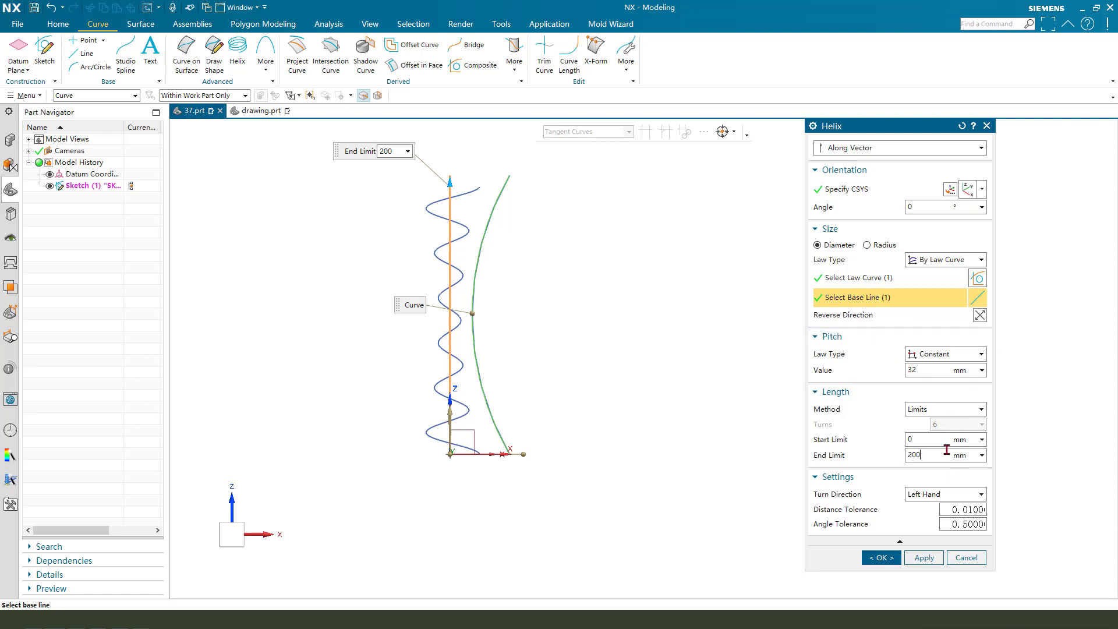
{"action": "left_click", "coordinate": [917, 455]}
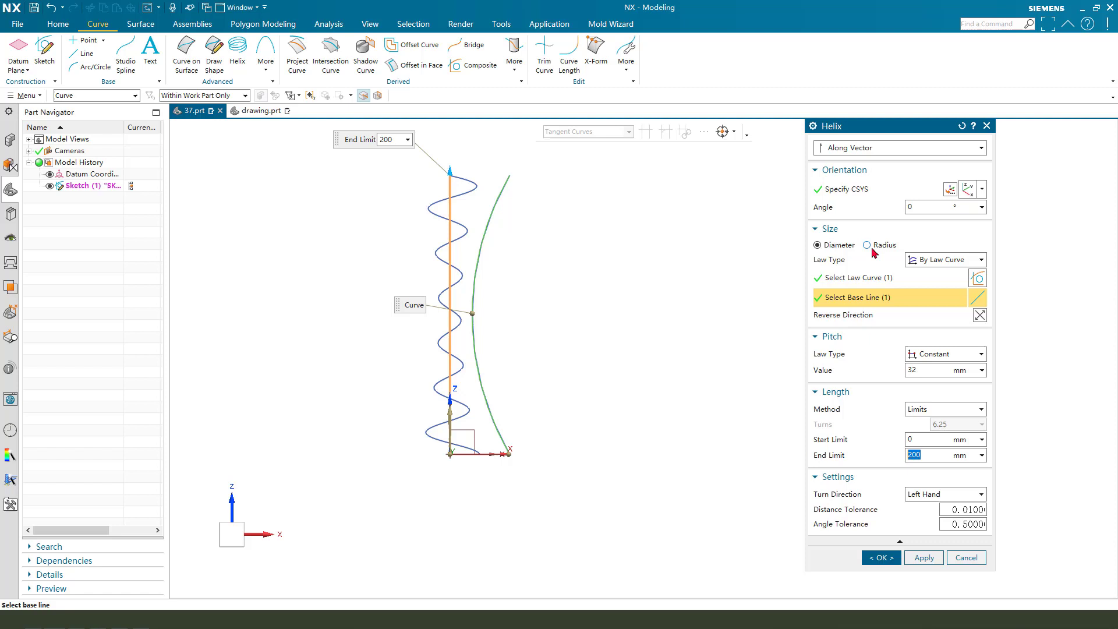
{"action": "left_click", "coordinate": [868, 244]}
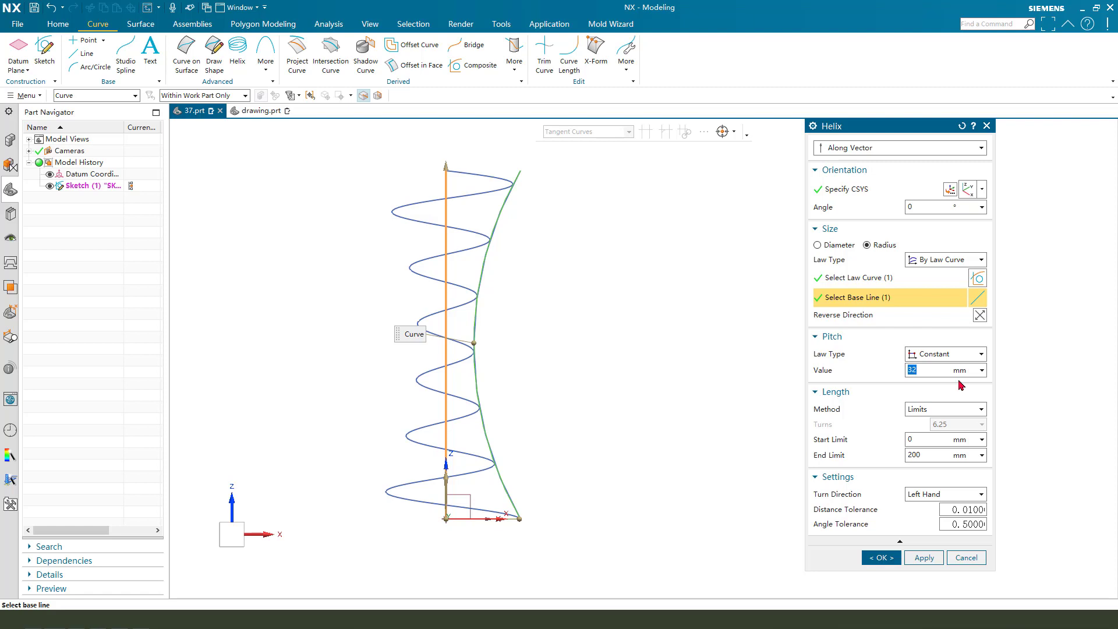
{"action": "type", "text": "20"}
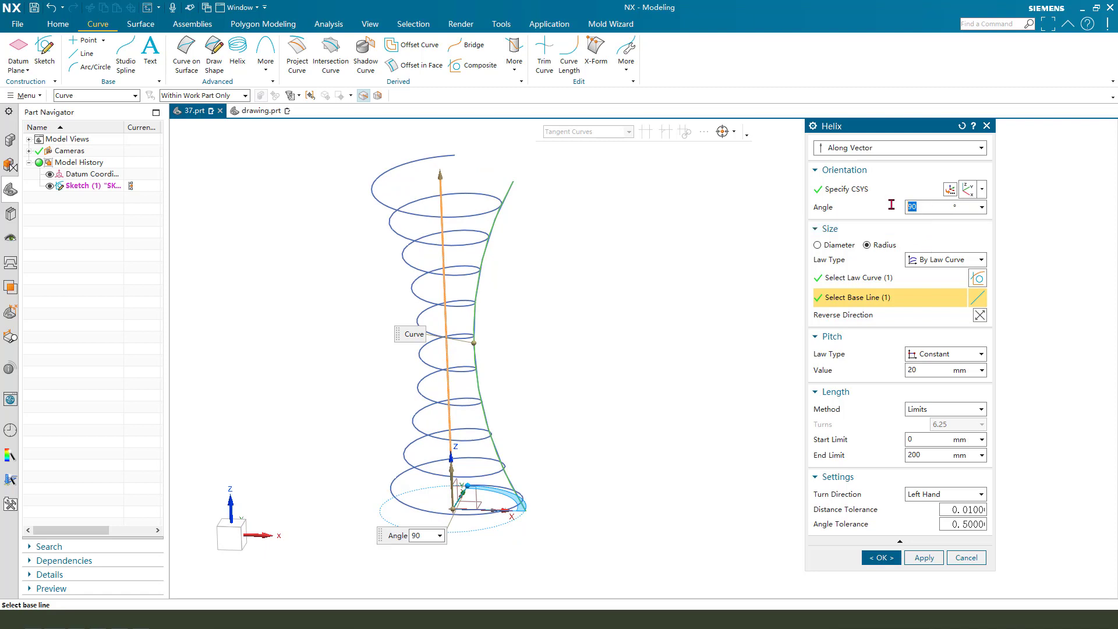
{"action": "type", "text": "-9"}
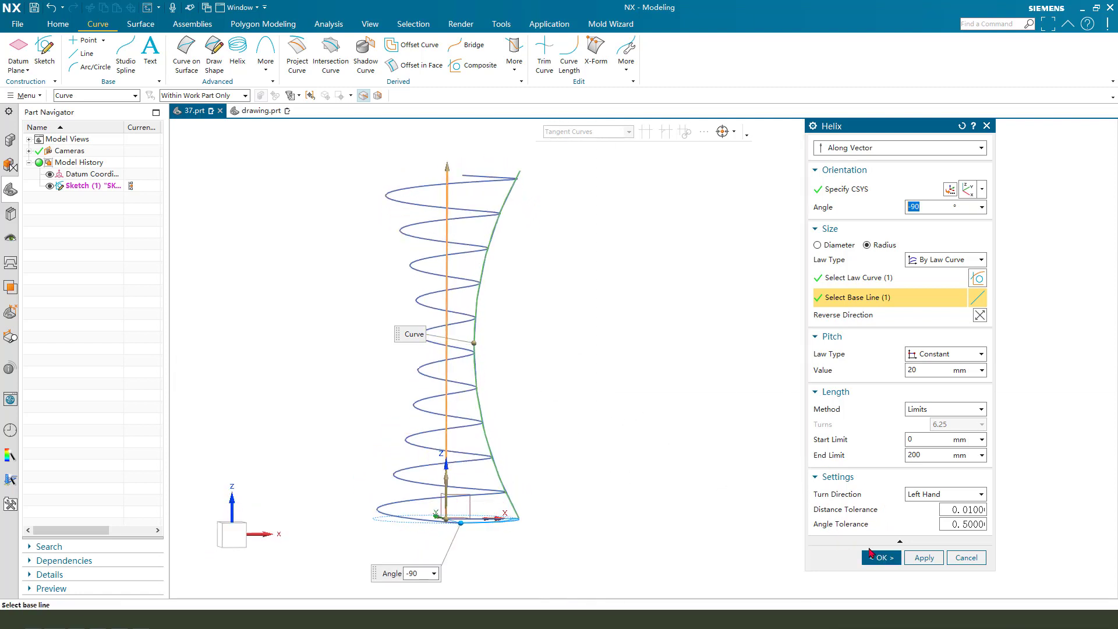
{"action": "left_click", "coordinate": [879, 558]}
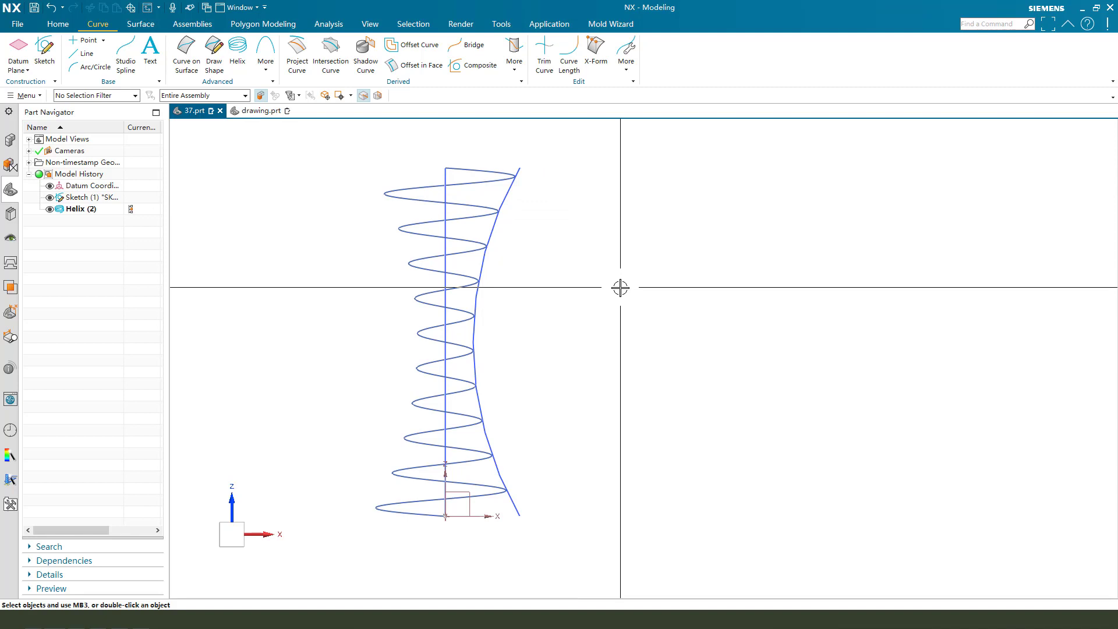
Step: Sweep a 10 mm outer-diameter tube along the helix and recolour it red
{"action": "left_click", "coordinate": [141, 23]}
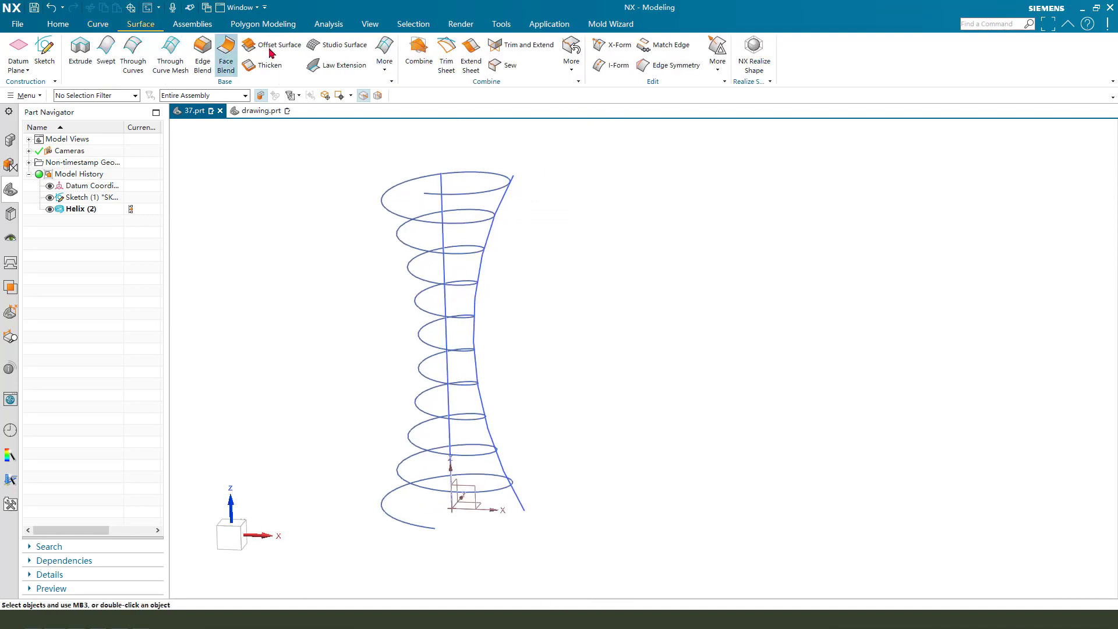
{"action": "left_click", "coordinate": [384, 55]}
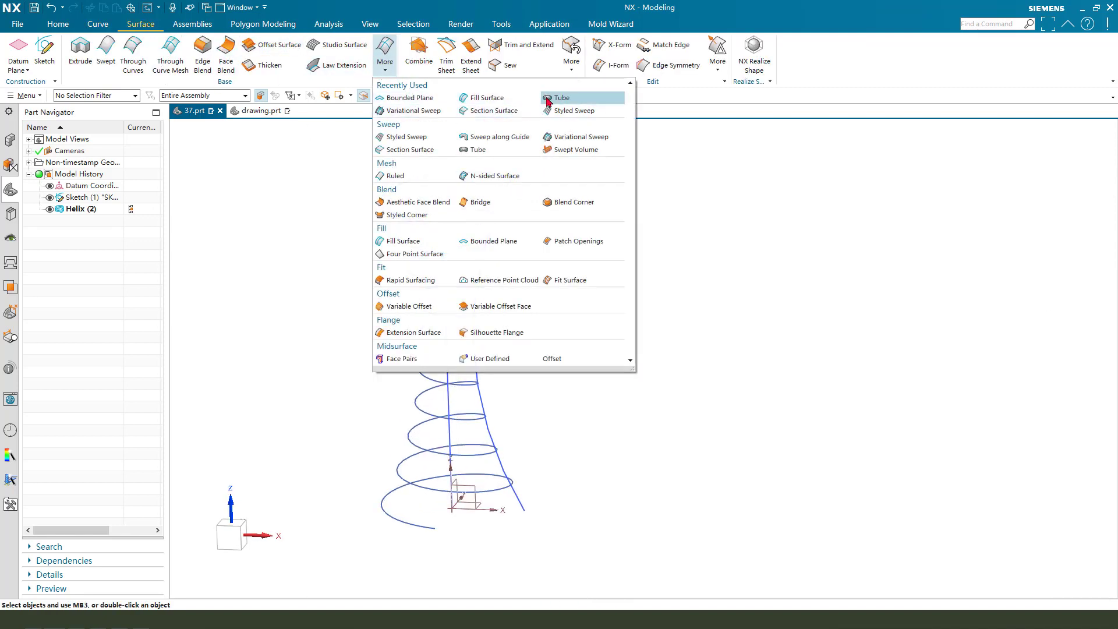
{"action": "left_click", "coordinate": [563, 98]}
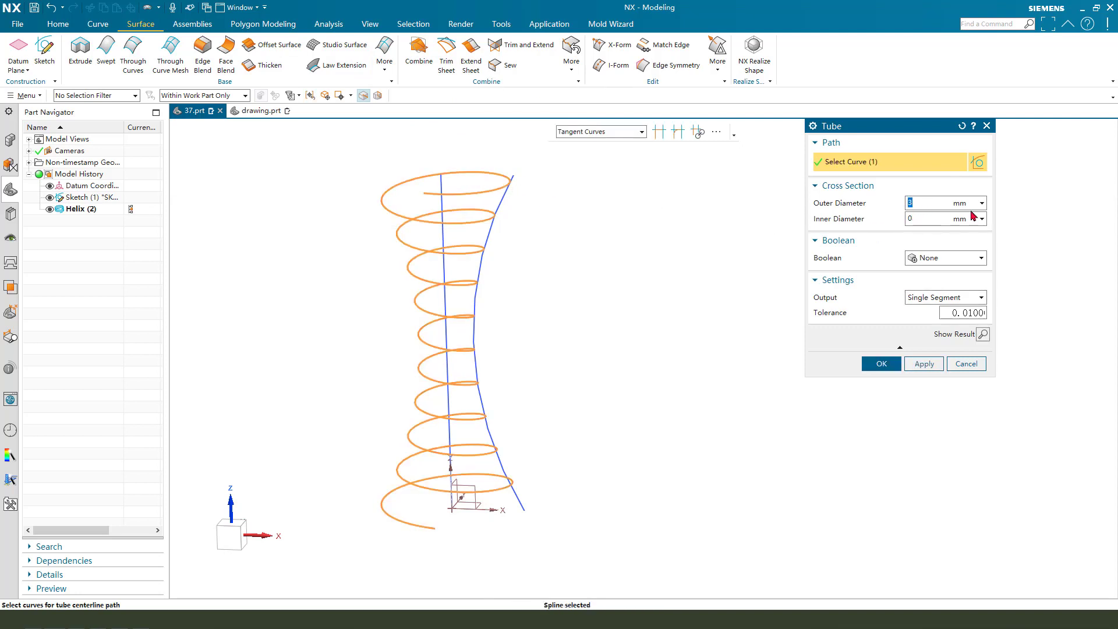
{"action": "type", "text": "10"}
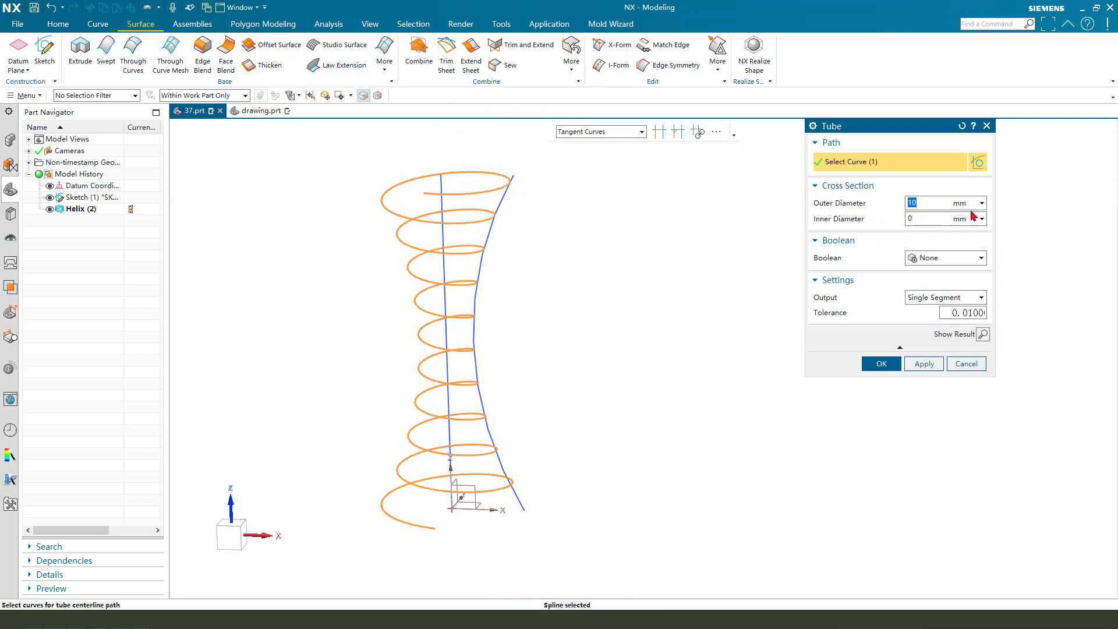
{"action": "left_click", "coordinate": [879, 364]}
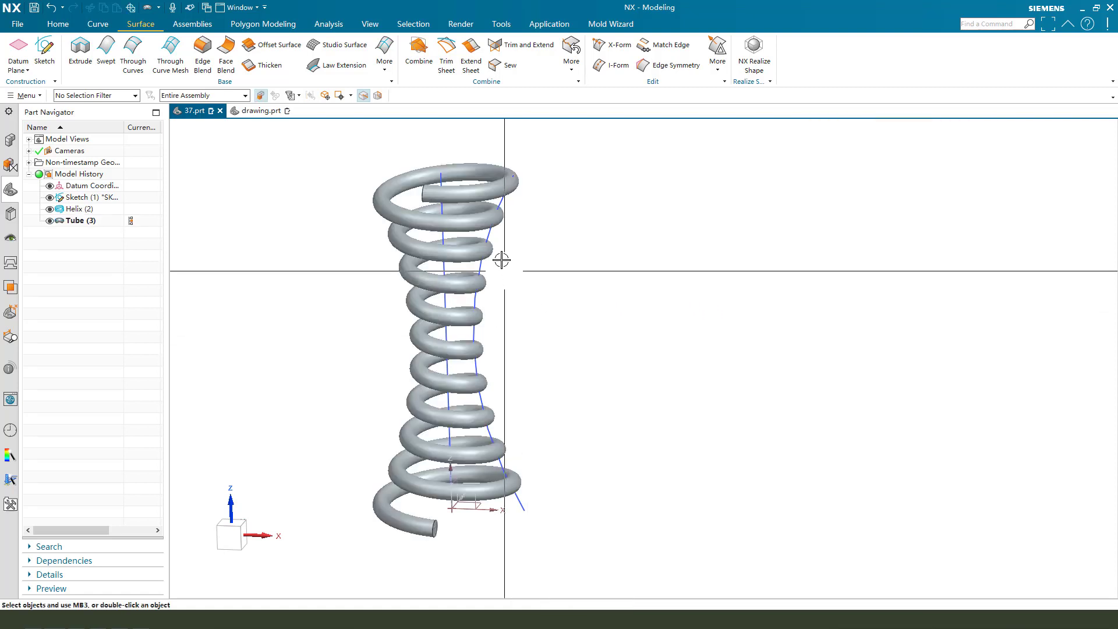
{"action": "left_click", "coordinate": [85, 197]}
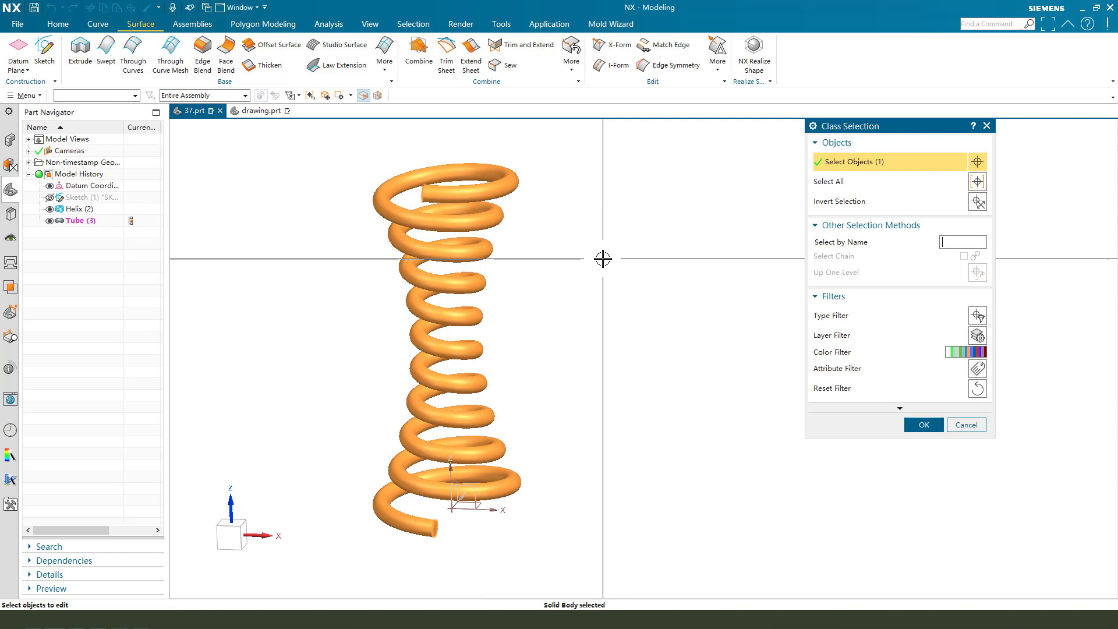
{"action": "left_click", "coordinate": [922, 424]}
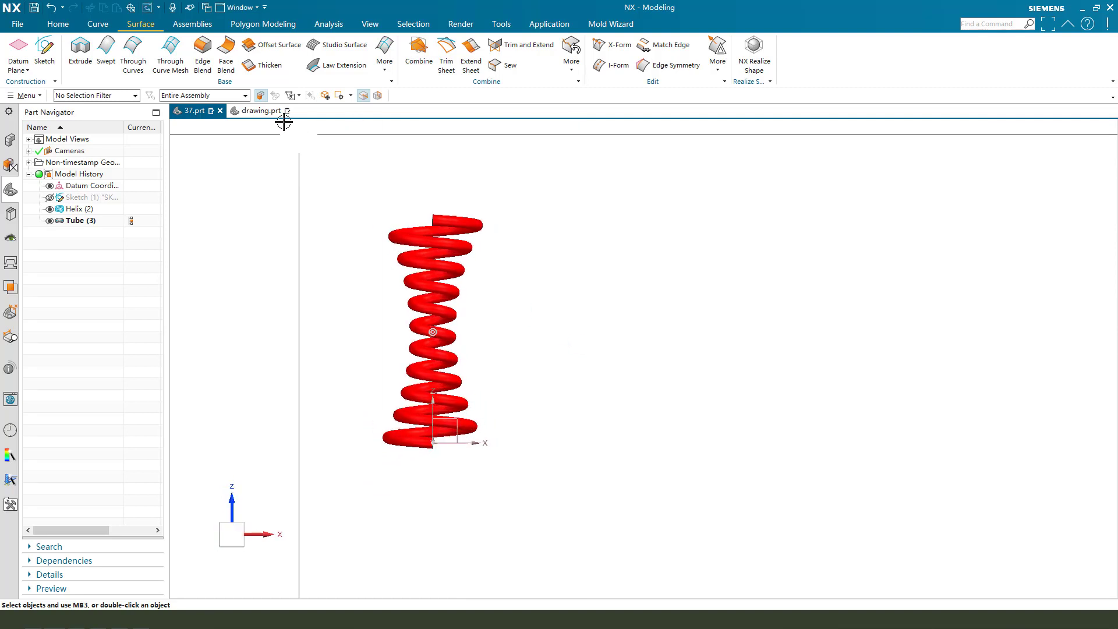
Step: Finish the red tube spring after checking the reference drawing, then start a second helix
{"action": "left_click", "coordinate": [258, 110]}
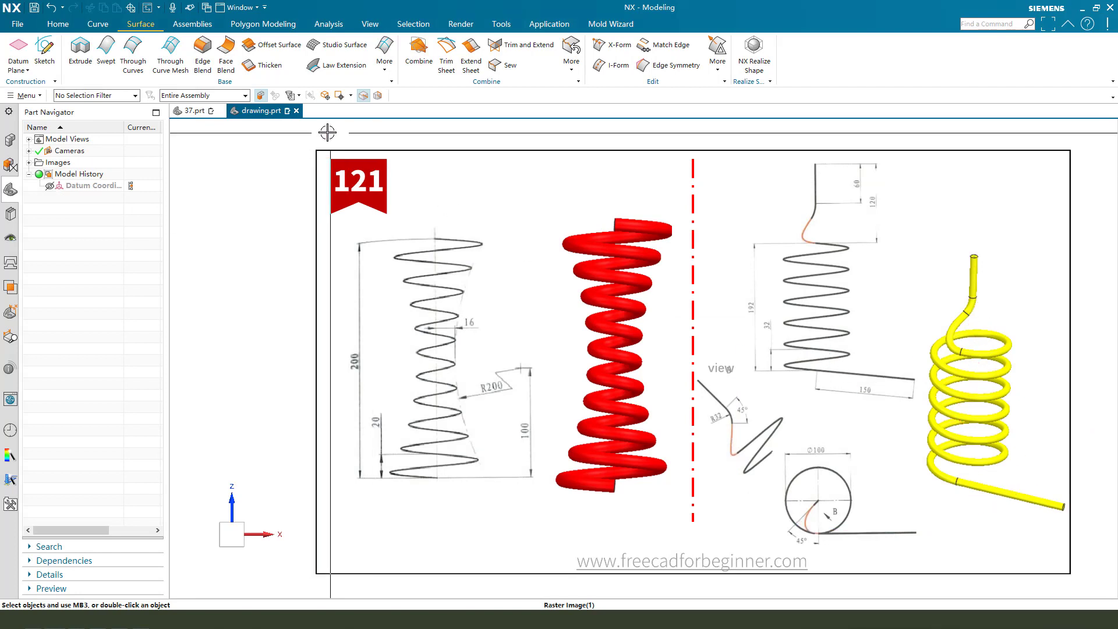
{"action": "left_click", "coordinate": [193, 110]}
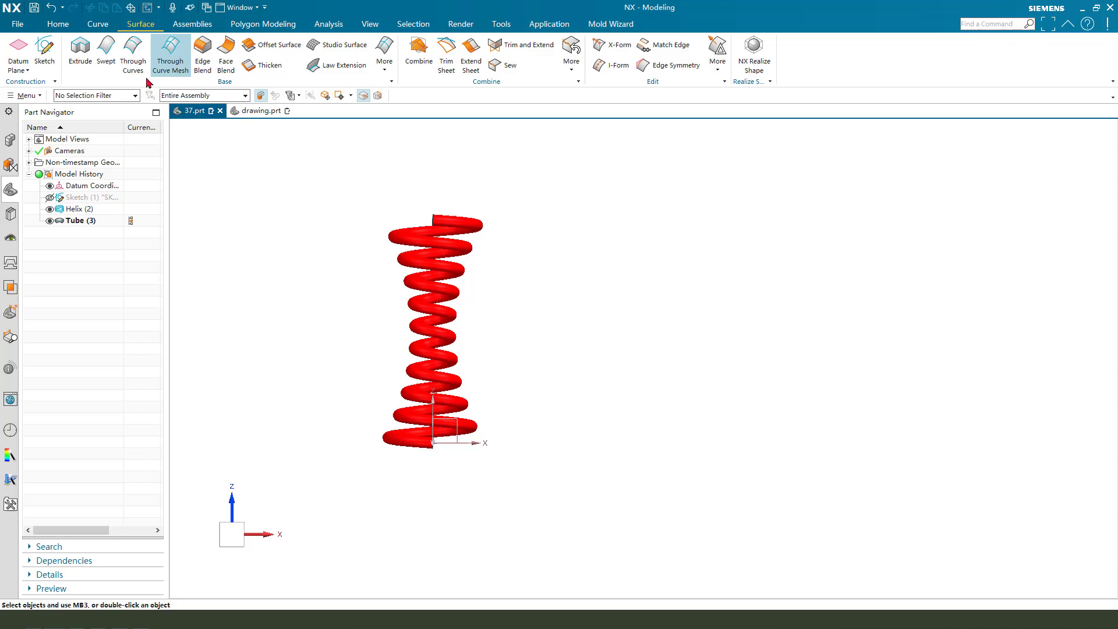
{"action": "left_click", "coordinate": [97, 23]}
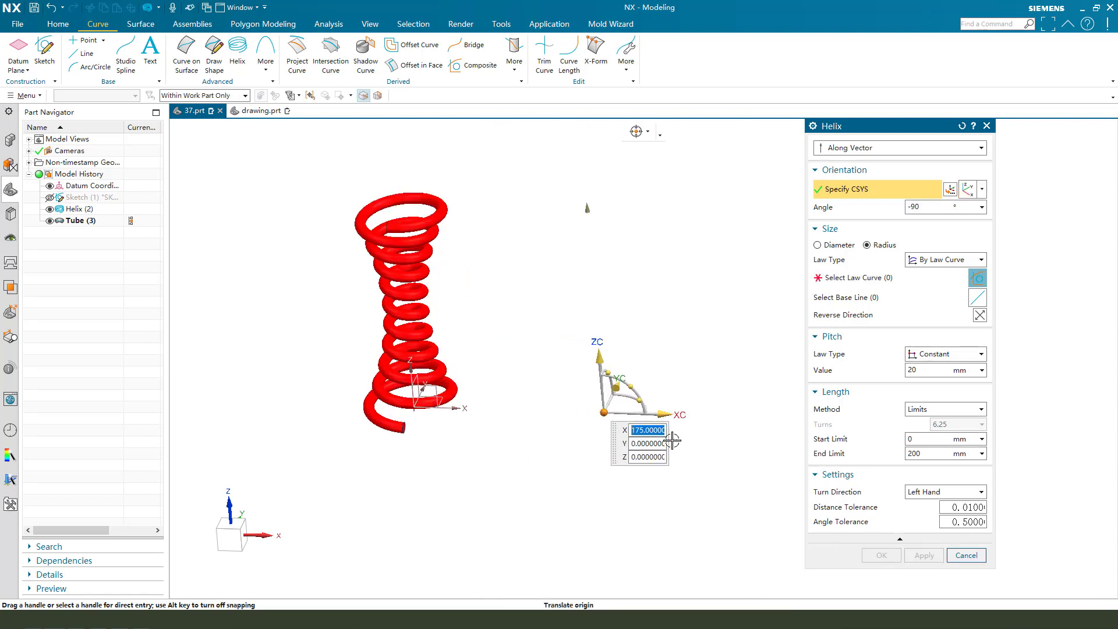
Step: Create a constant 100 mm diameter helix at X 150, pitch 20, length 192, angle -90
{"action": "type", "text": "150"}
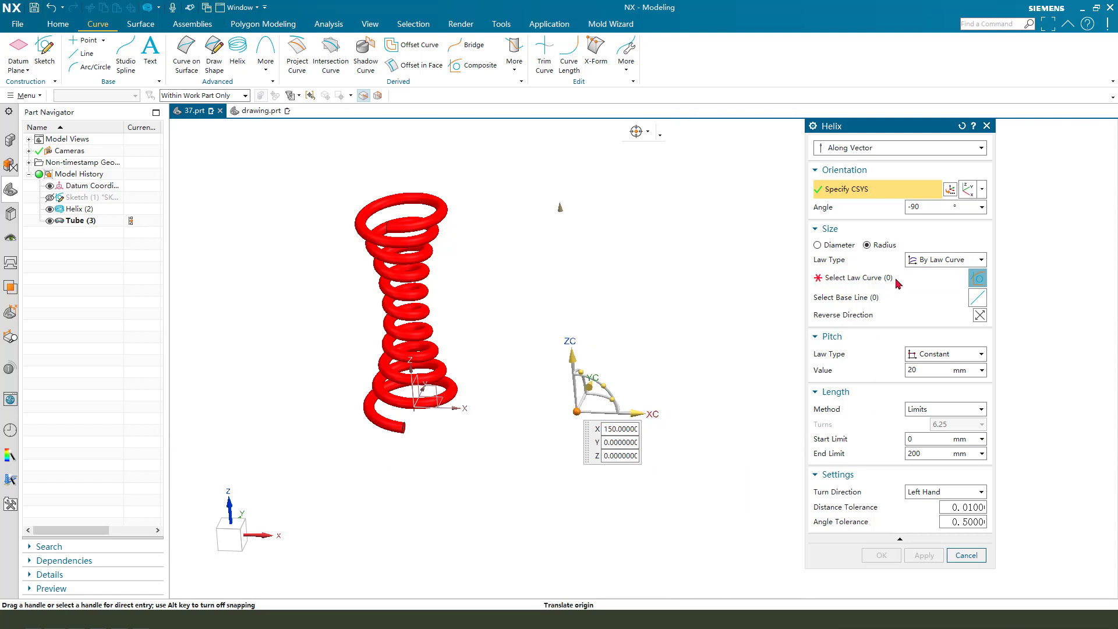
{"action": "left_click", "coordinate": [819, 245]}
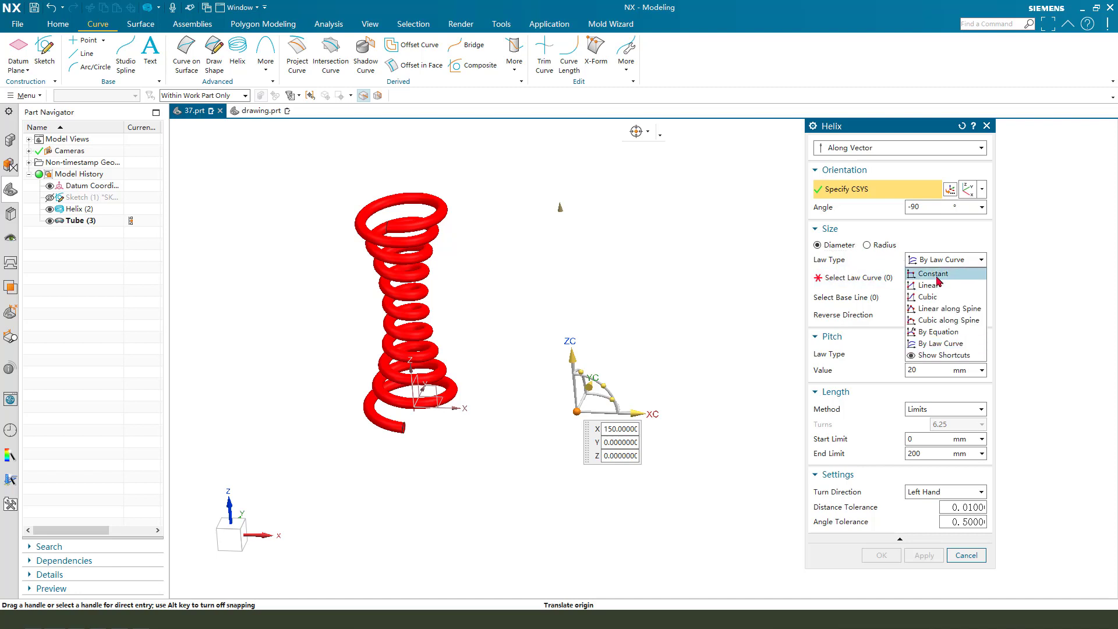
{"action": "left_click", "coordinate": [932, 273]}
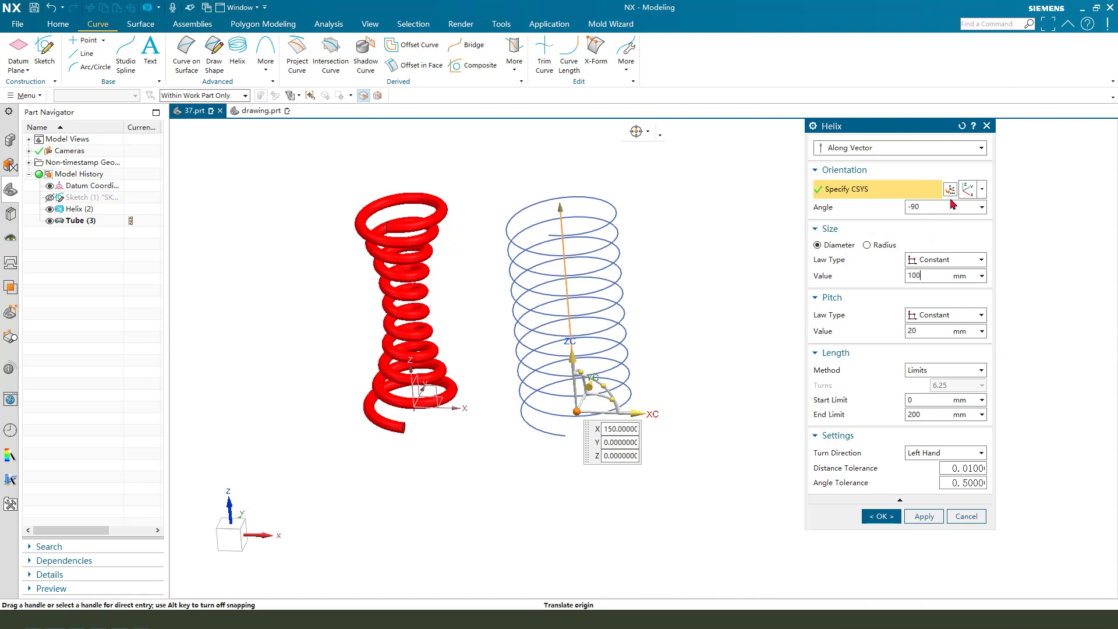
{"action": "type", "text": "0"}
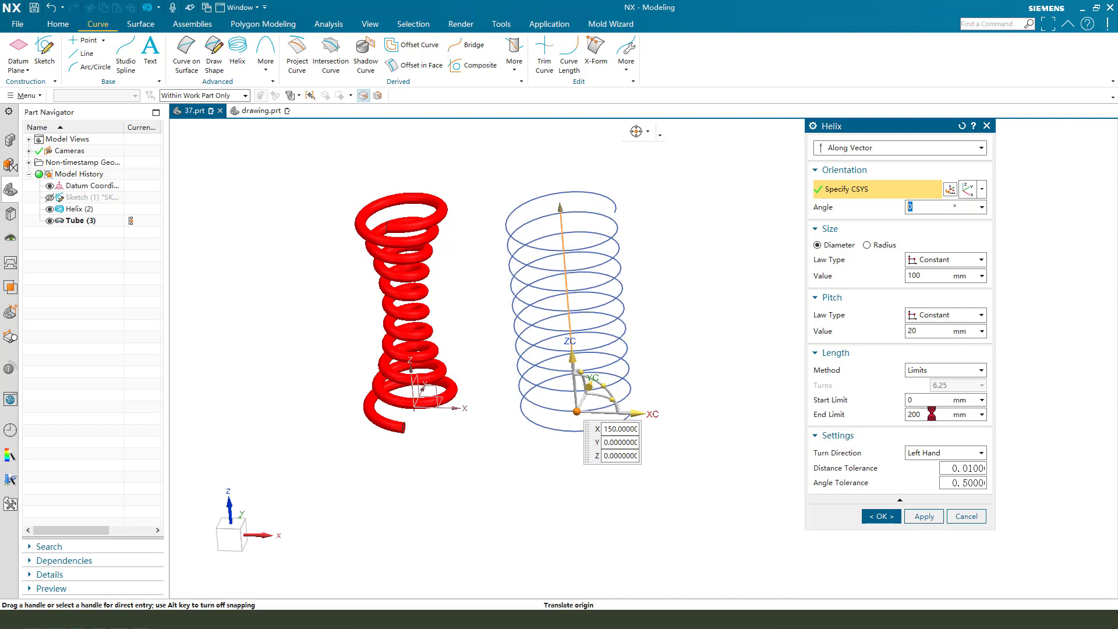
{"action": "left_click", "coordinate": [915, 414]}
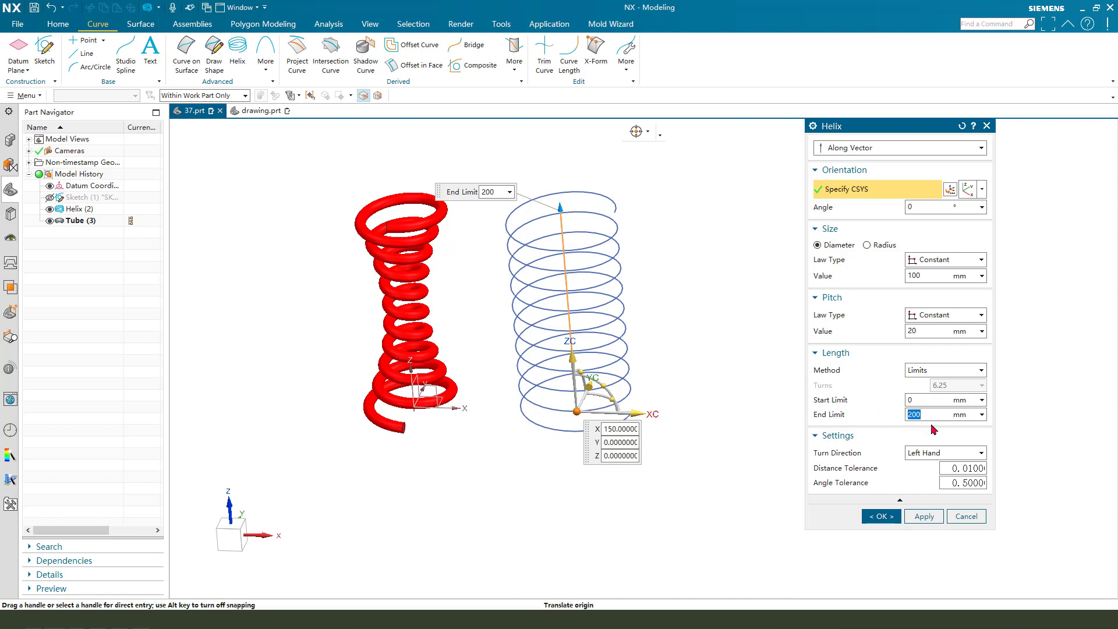
{"action": "type", "text": "1"}
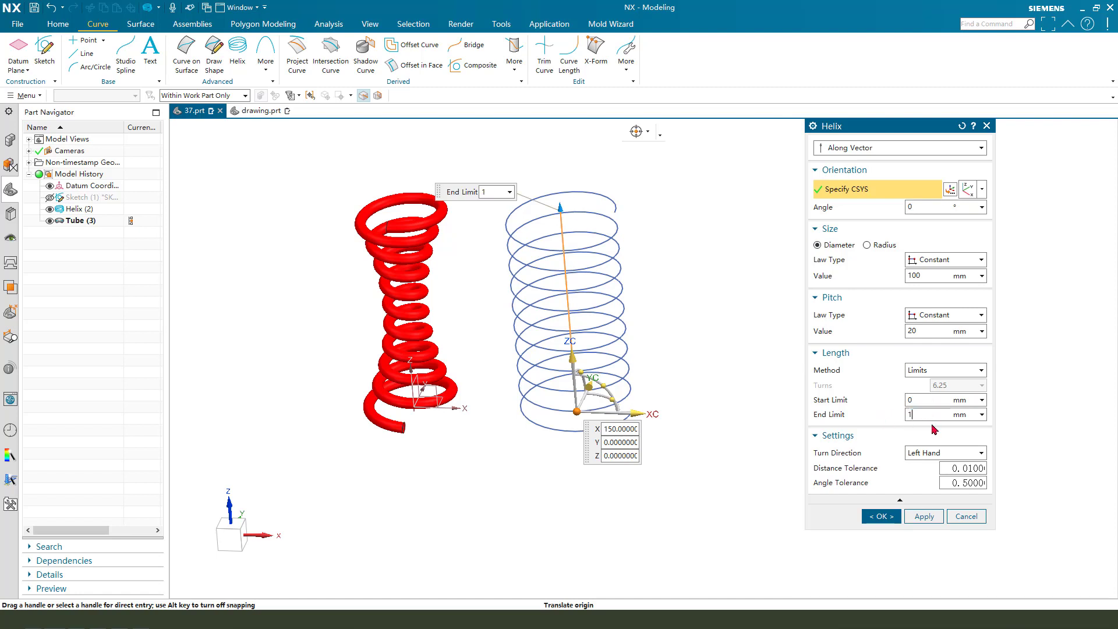
{"action": "type", "text": "192"}
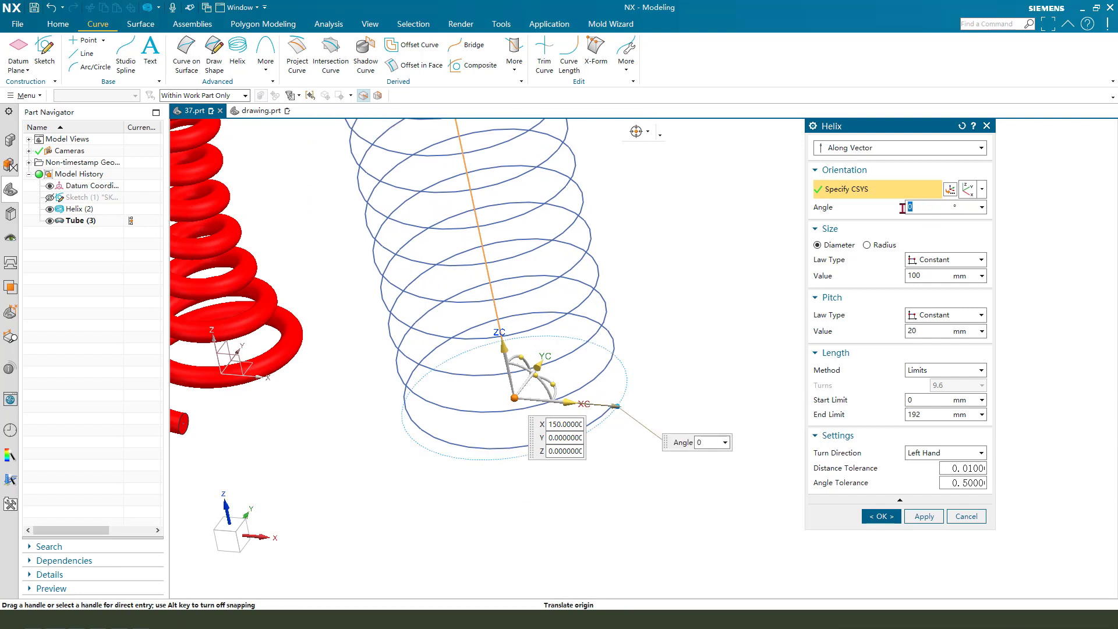
{"action": "type", "text": "-90"}
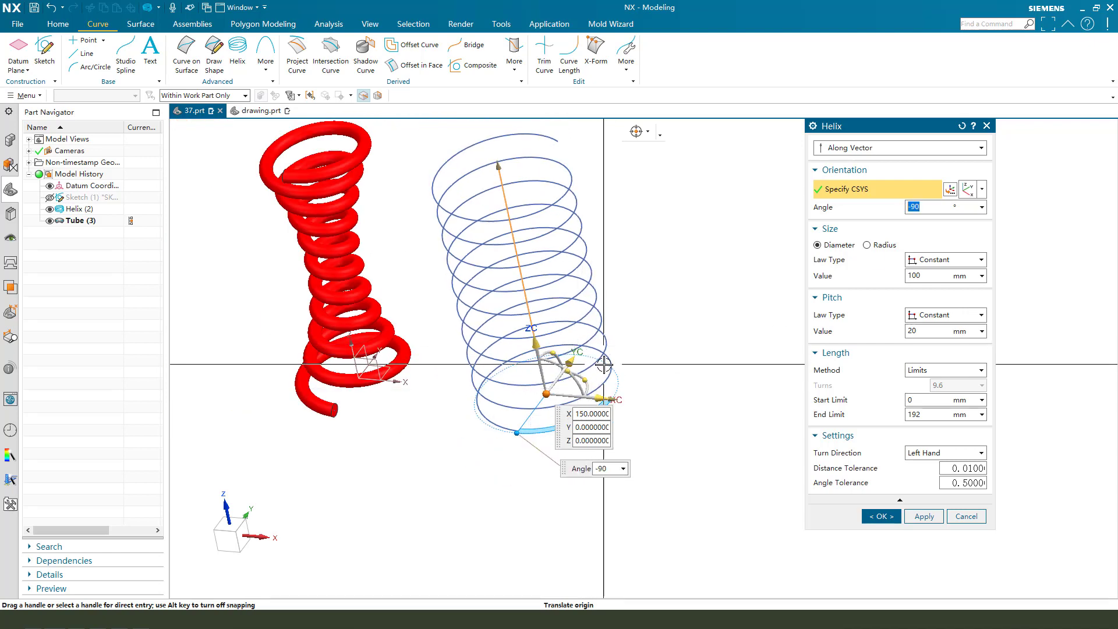
{"action": "left_click", "coordinate": [879, 516]}
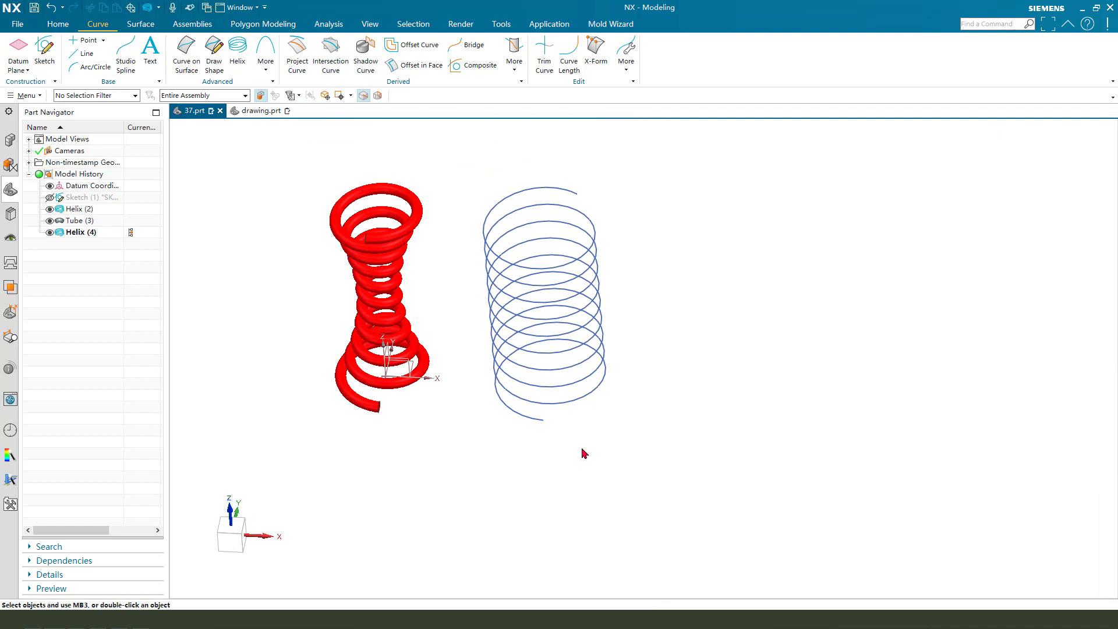
{"action": "left_click_drag", "start_coordinate": [542, 420], "coordinate": [677, 476]}
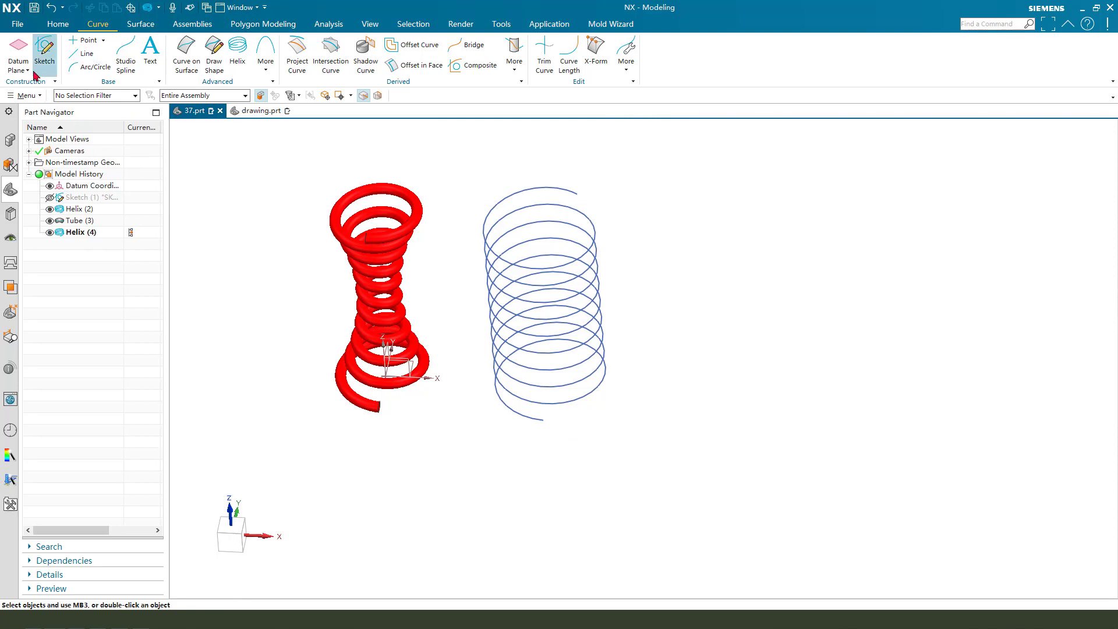
Step: Start a datum plane referencing the bottom end of the blue helix
{"action": "left_click", "coordinate": [19, 50]}
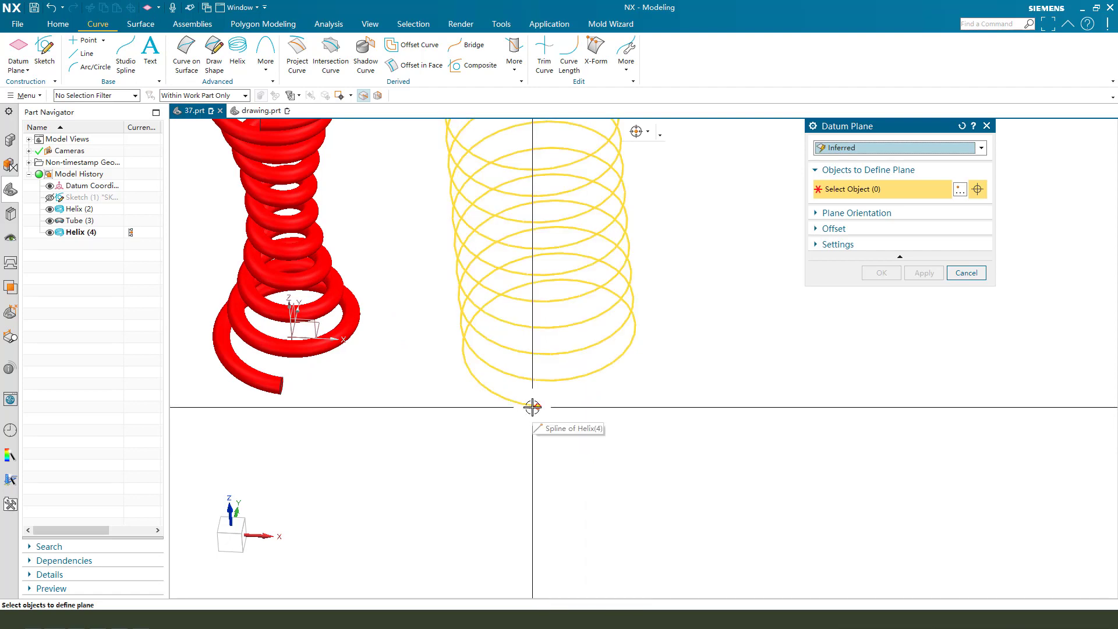
{"action": "left_click", "coordinate": [531, 408]}
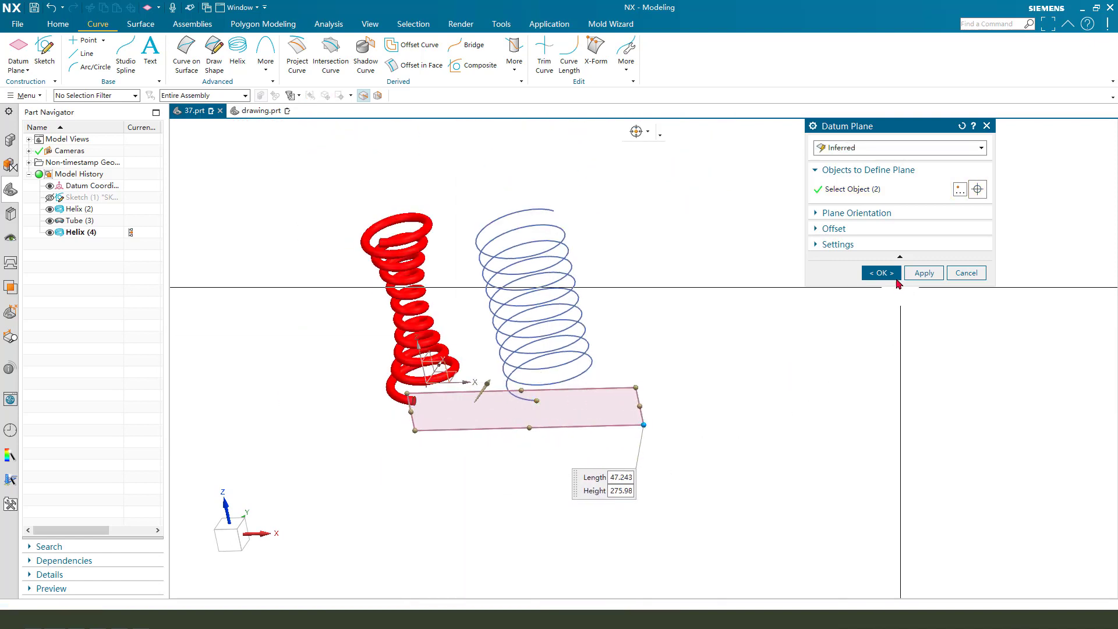
Step: Confirm the datum plane, sketch on it, and draw a line from the helix's lower end
{"action": "left_click", "coordinate": [880, 273]}
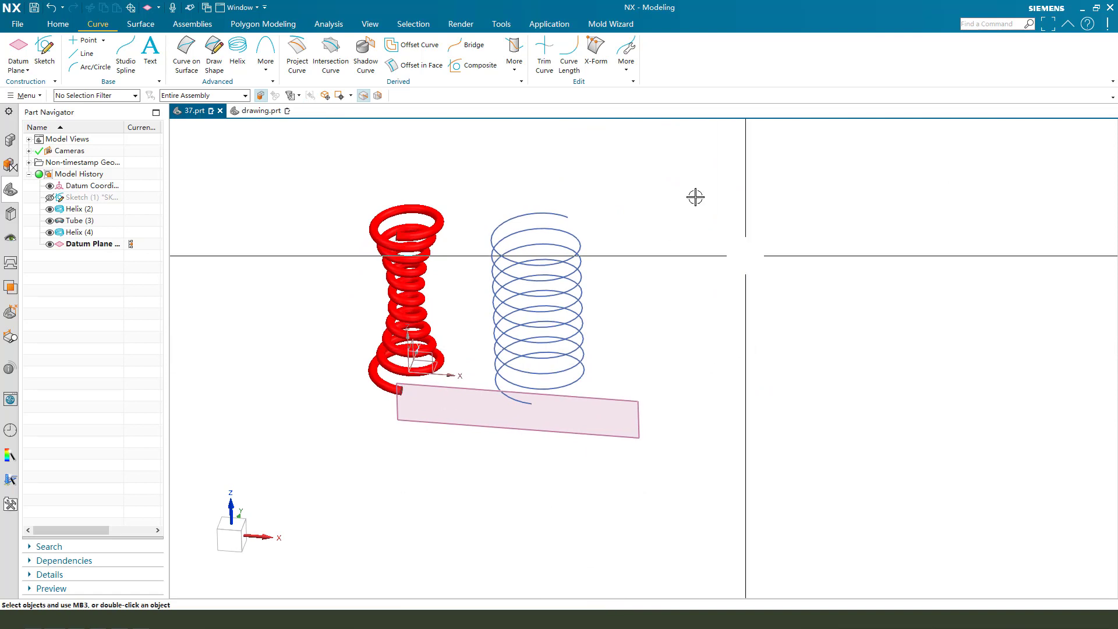
{"action": "left_click", "coordinate": [45, 54]}
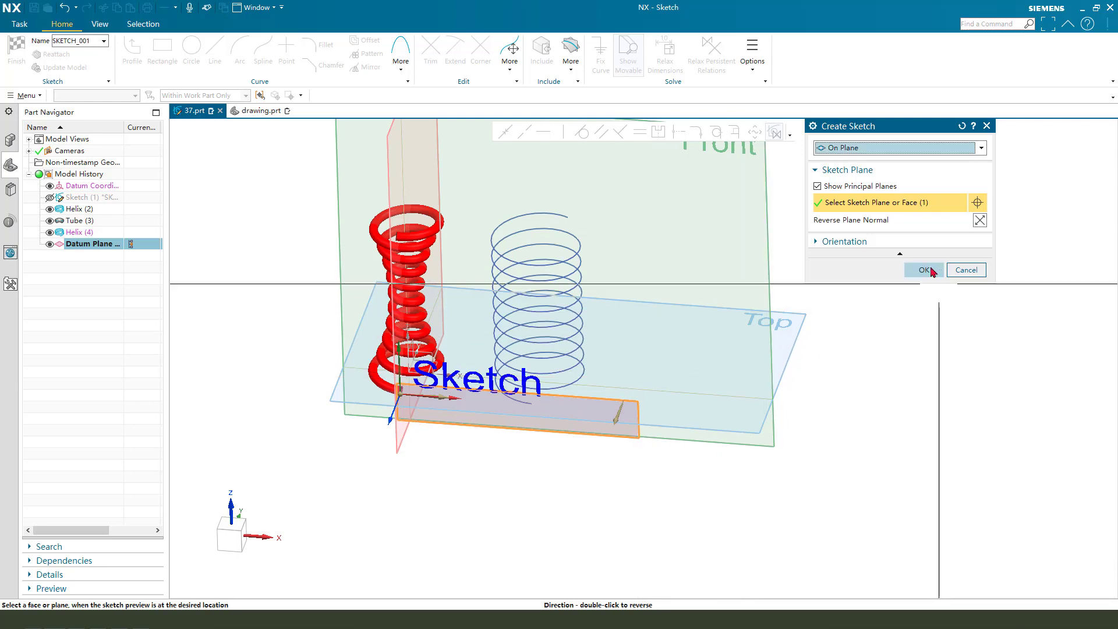
{"action": "left_click", "coordinate": [923, 269]}
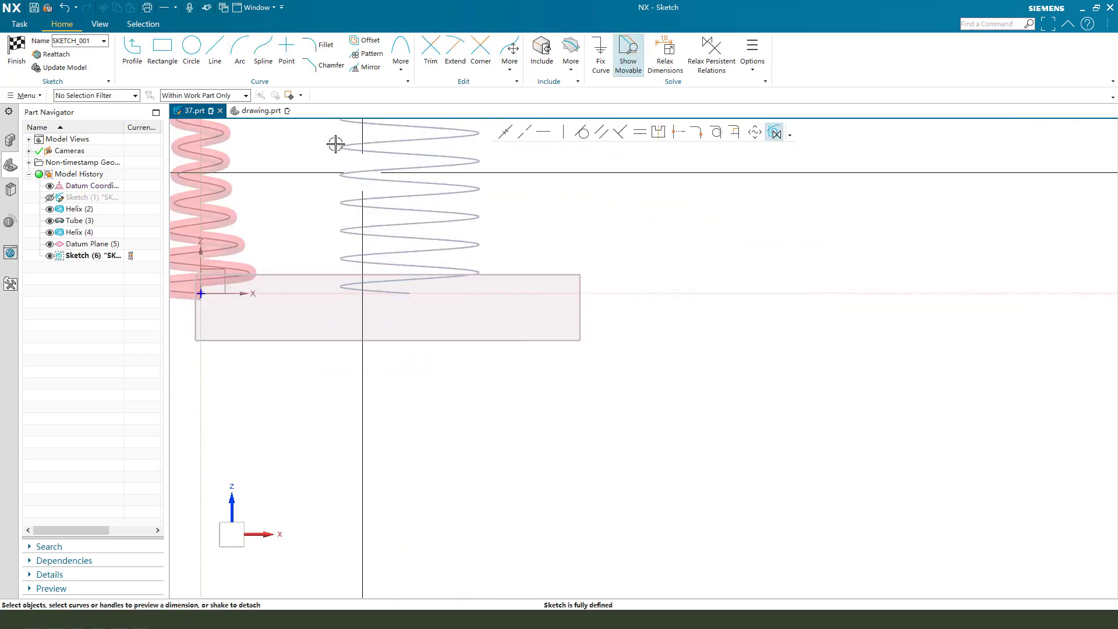
{"action": "left_click", "coordinate": [215, 51]}
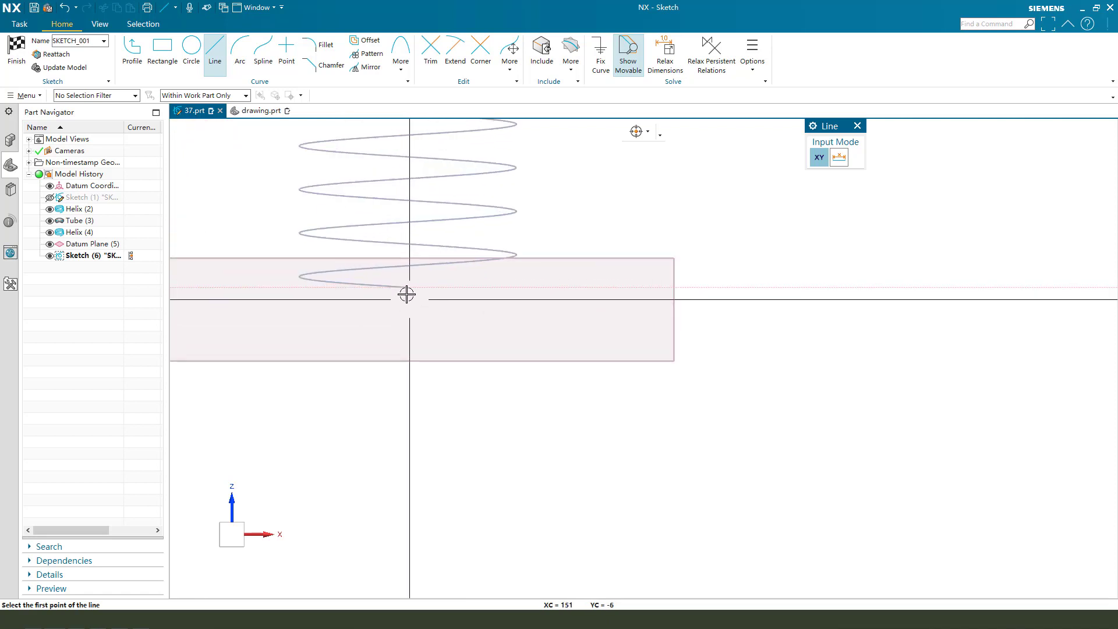
{"action": "left_click", "coordinate": [406, 295]}
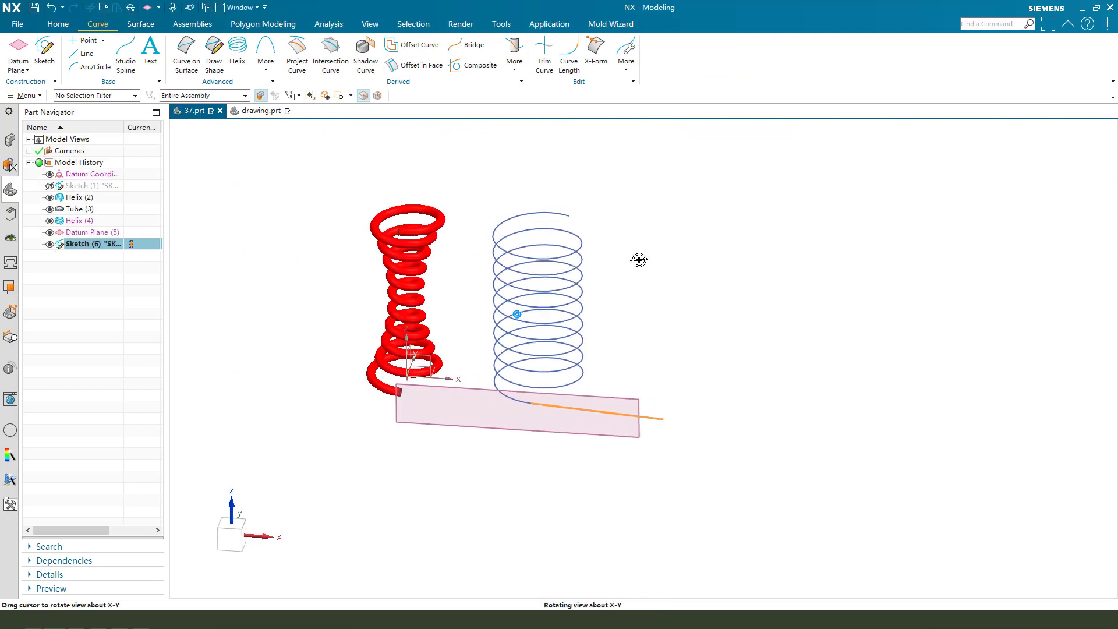
Step: Orbit the view around both springs before sketching on the front plane
{"action": "left_click_drag", "start_coordinate": [639, 259], "coordinate": [556, 225]}
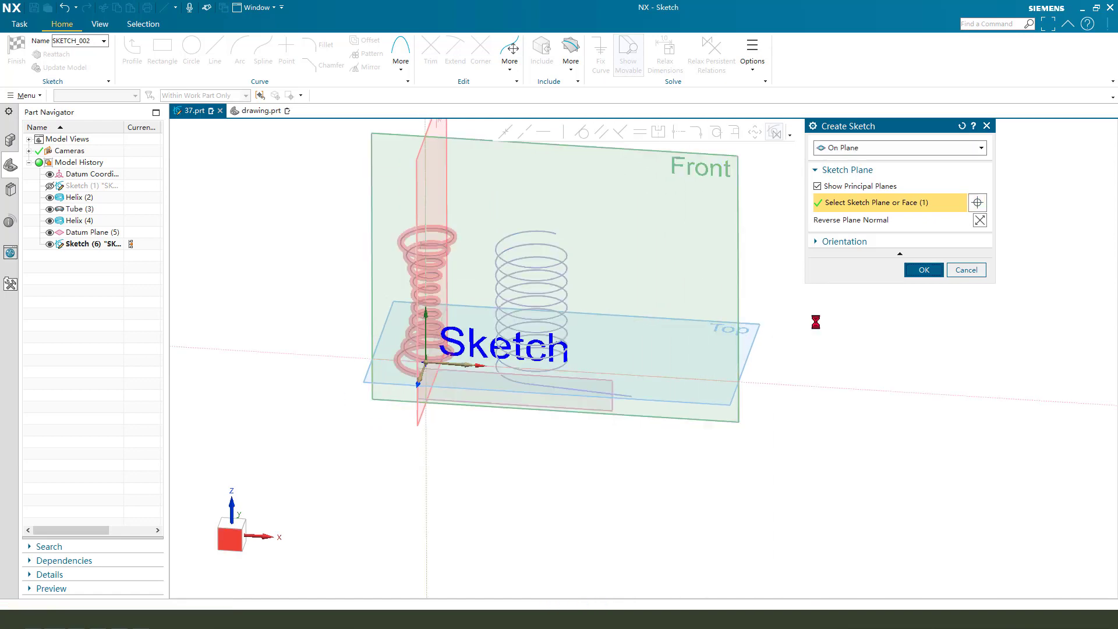
Step: Confirm the front plane and sketch a vertical line joined by a tangent arc
{"action": "left_click", "coordinate": [921, 270]}
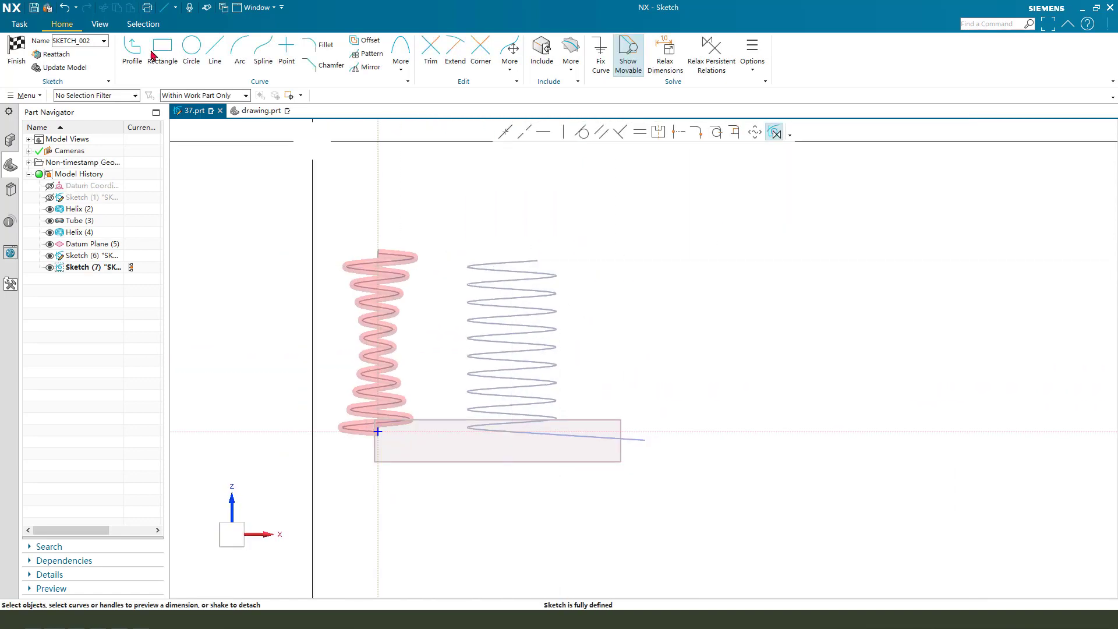
{"action": "left_click", "coordinate": [213, 51]}
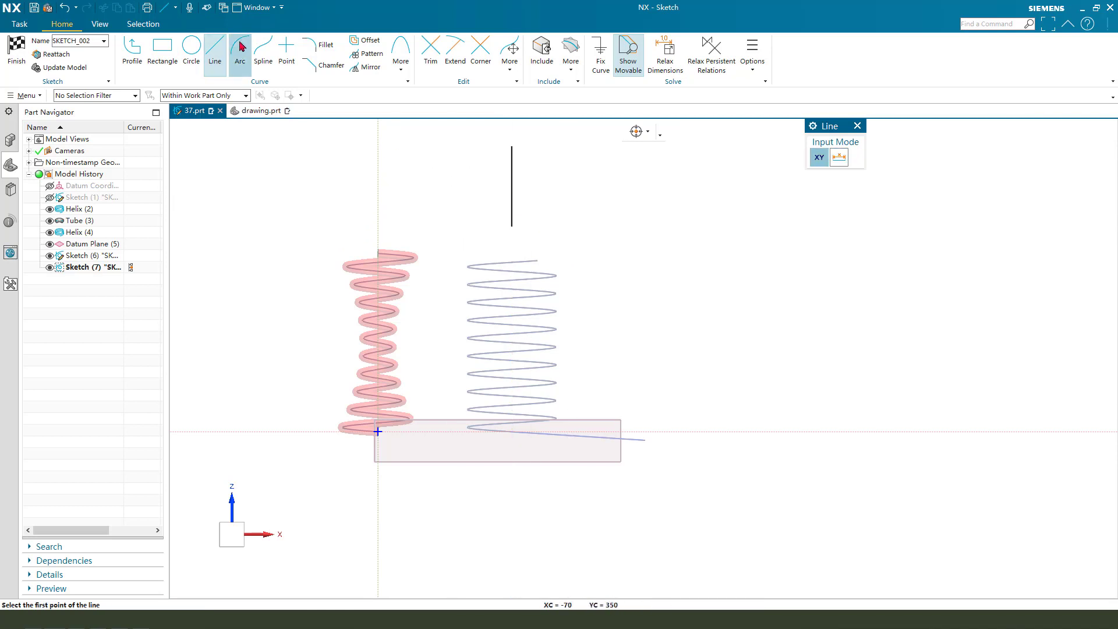
{"action": "left_click", "coordinate": [239, 51]}
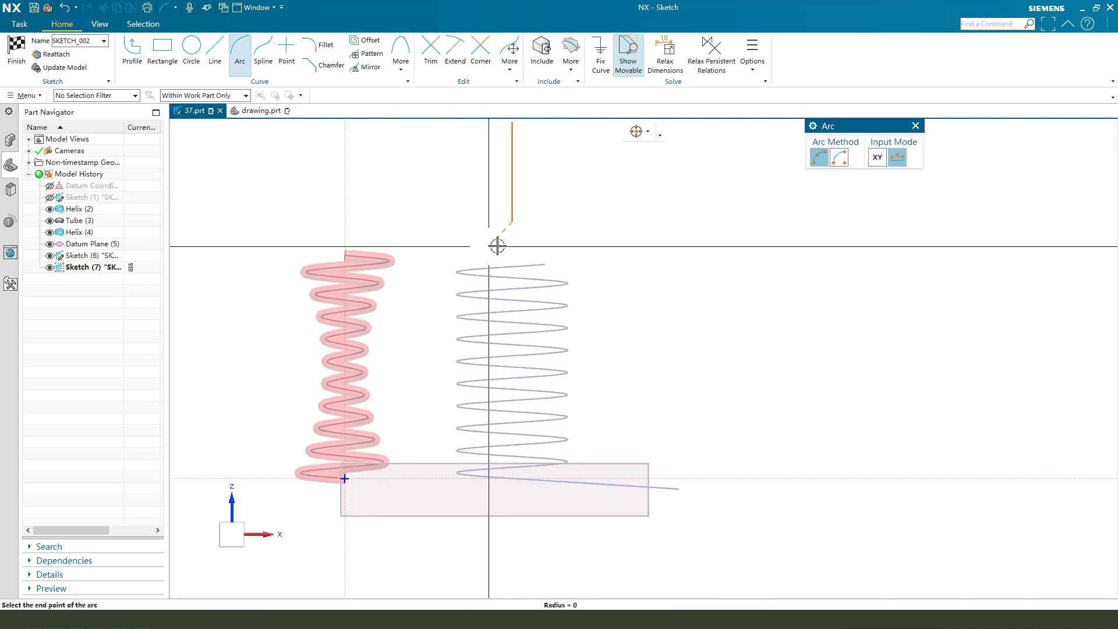
{"action": "left_click", "coordinate": [162, 52]}
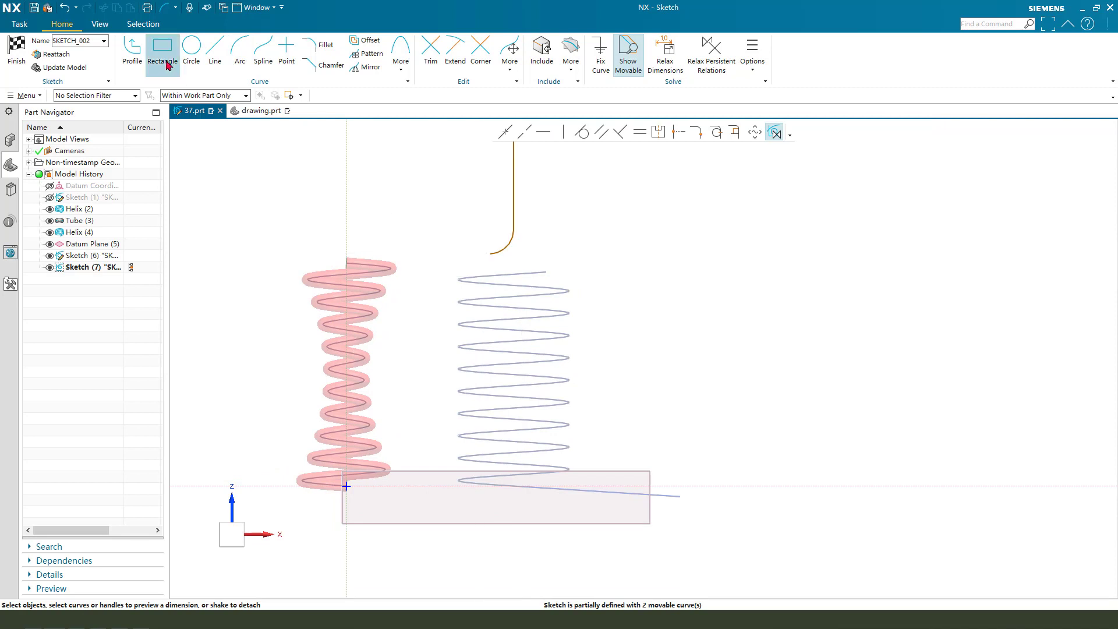
{"action": "left_click", "coordinate": [215, 50]}
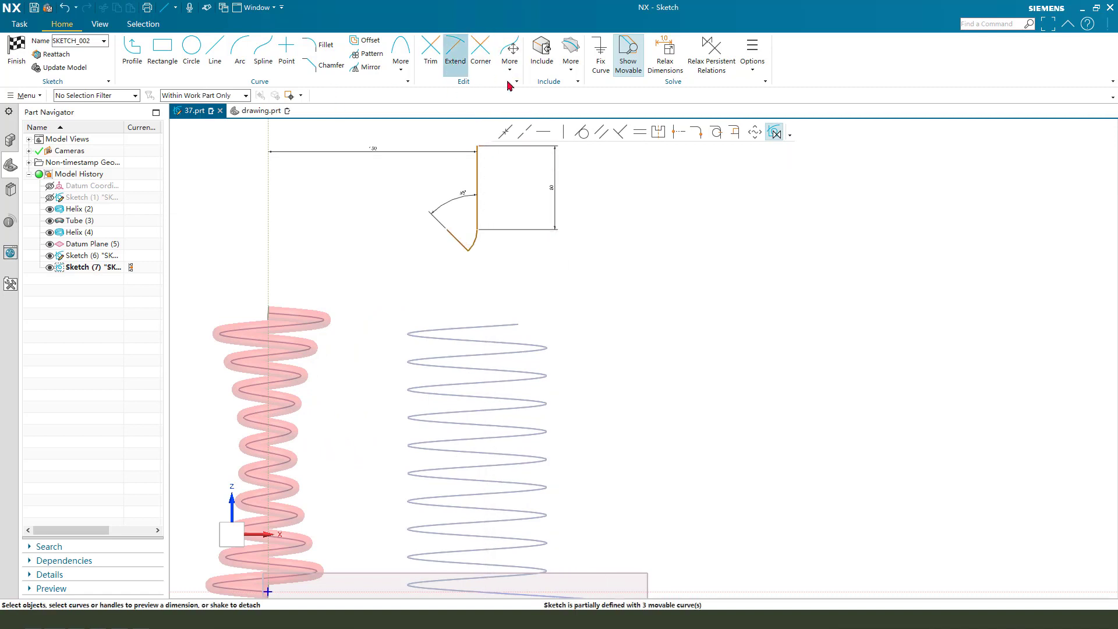
Step: Dimension the top-leg line's height as 120 mm
{"action": "left_click", "coordinate": [541, 48]}
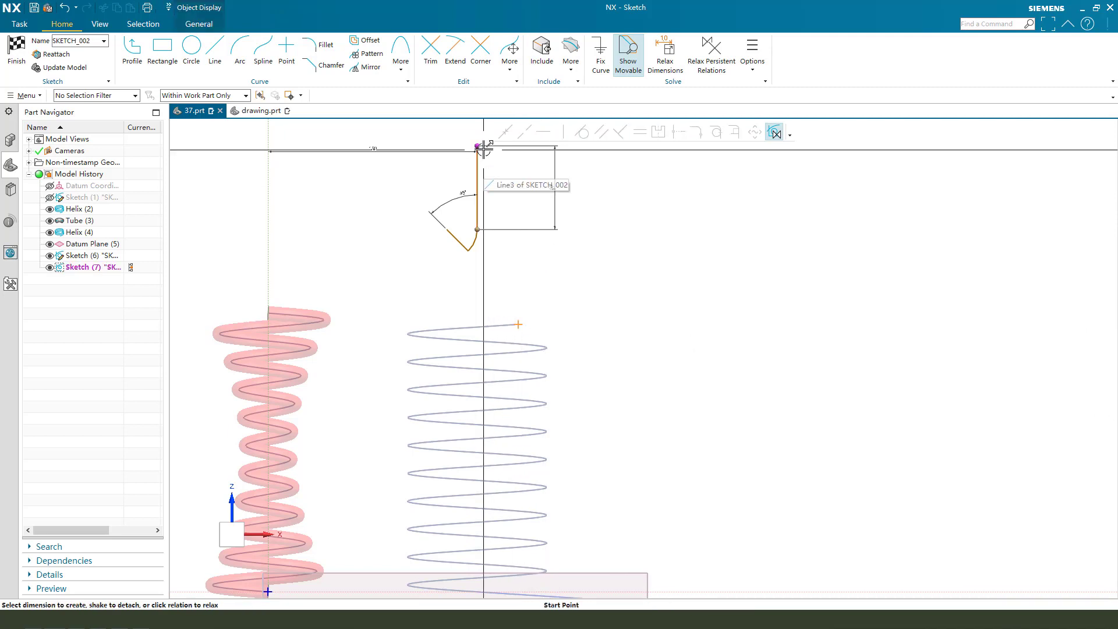
{"action": "left_click", "coordinate": [473, 235]}
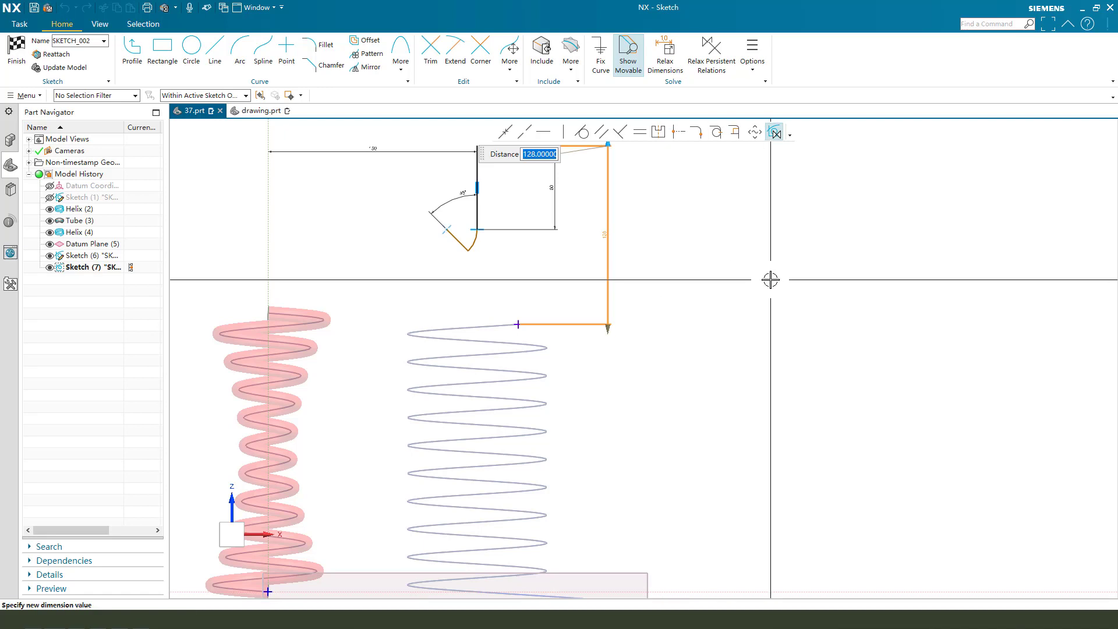
{"action": "type", "text": "120"}
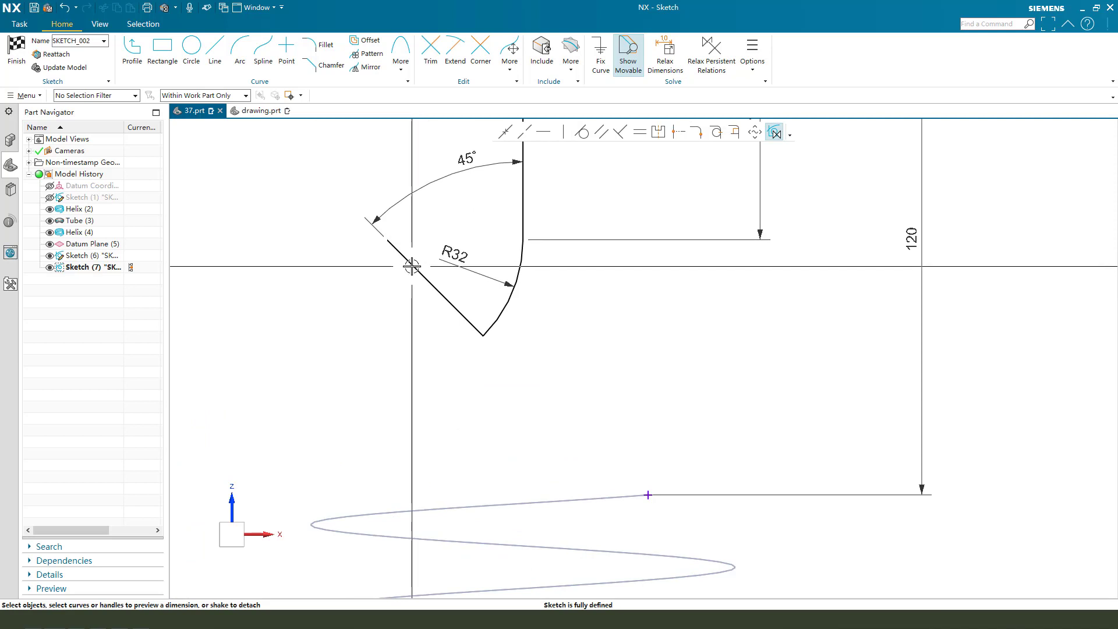
{"action": "mouse_move", "coordinate": [403, 251]}
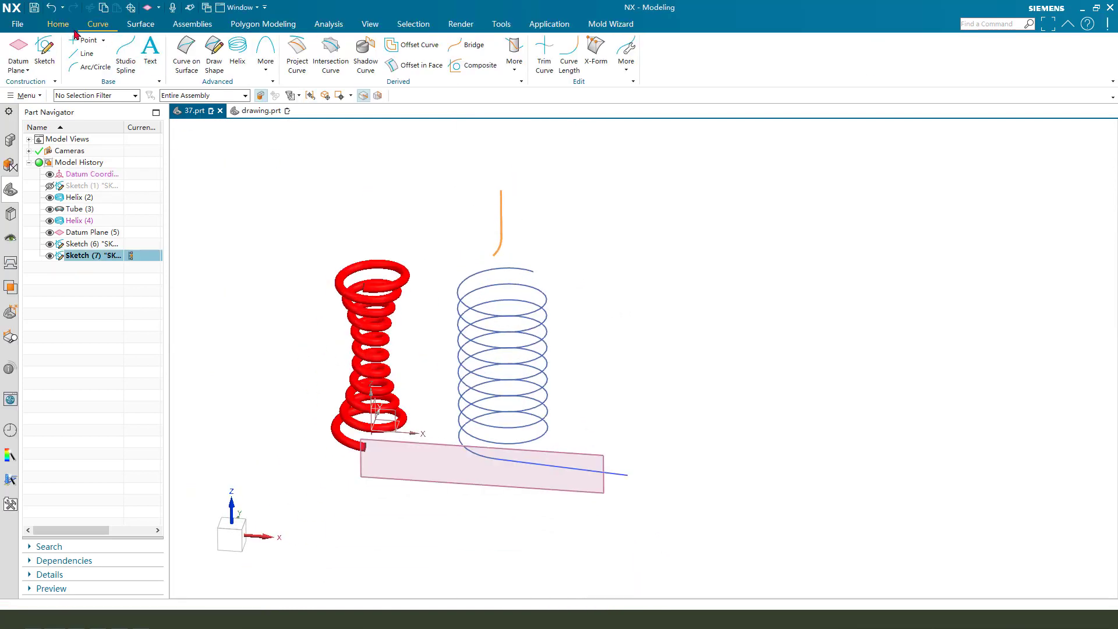
Step: Check the reference drawing, then switch back to the 37.prt spring model
{"action": "left_click", "coordinate": [263, 111]}
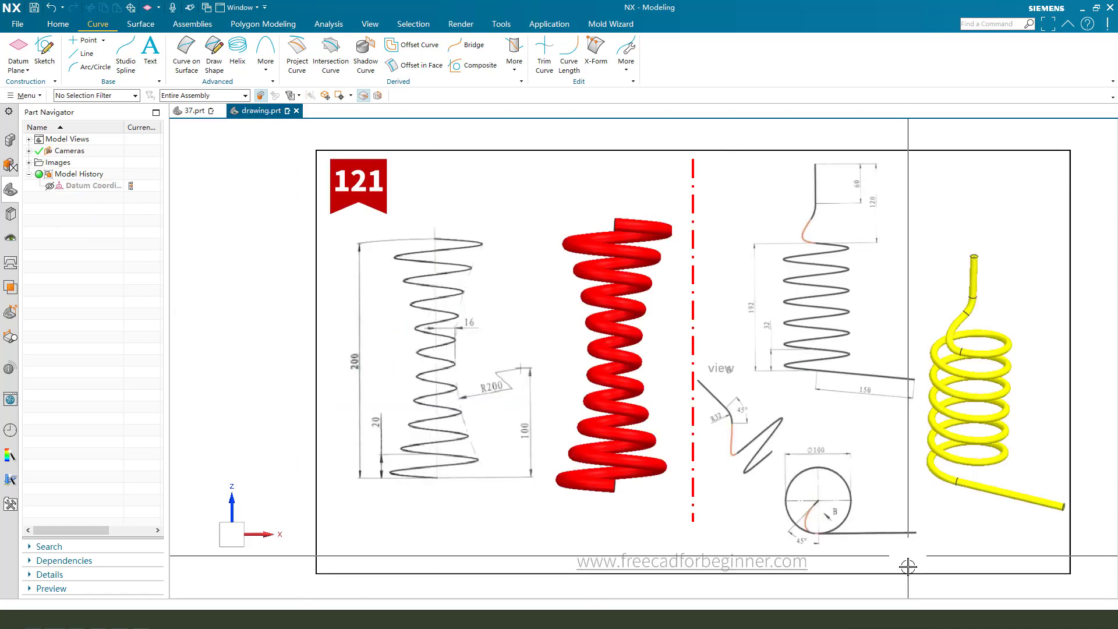
{"action": "left_click", "coordinate": [813, 503]}
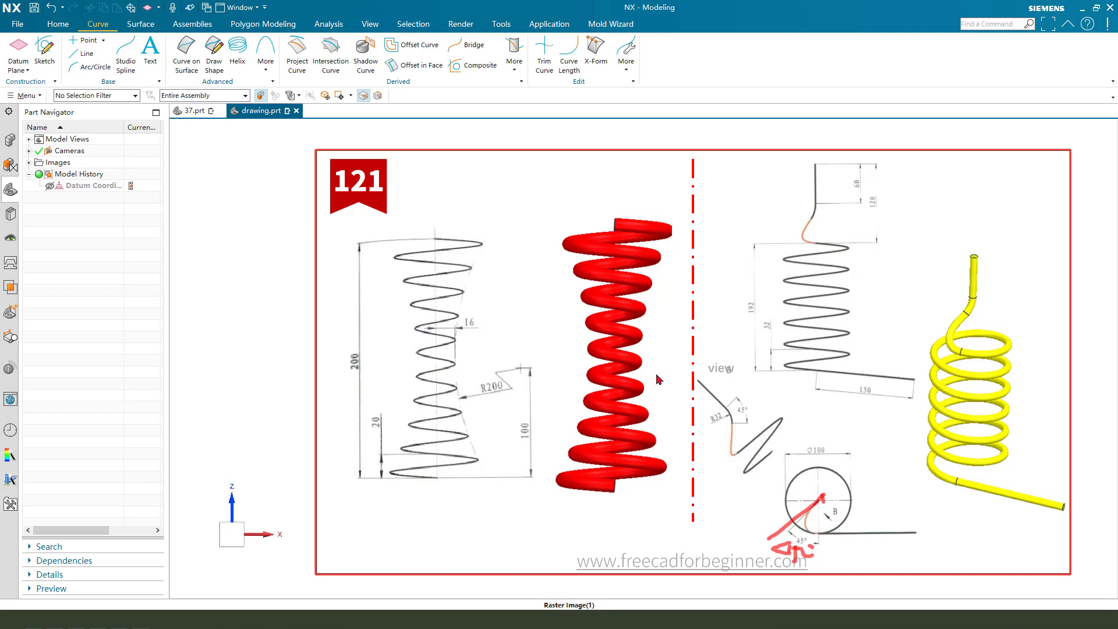
{"action": "left_click", "coordinate": [191, 110]}
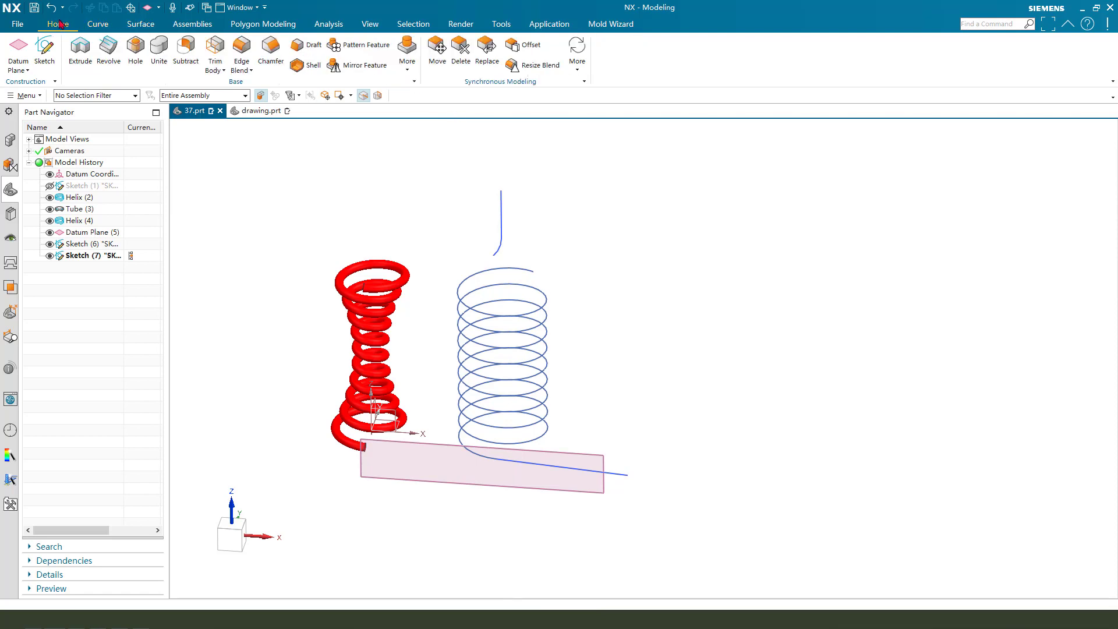
Step: Circularly pattern the top-leg curves about a vertical axis, count 2 at 45°
{"action": "left_click", "coordinate": [407, 51]}
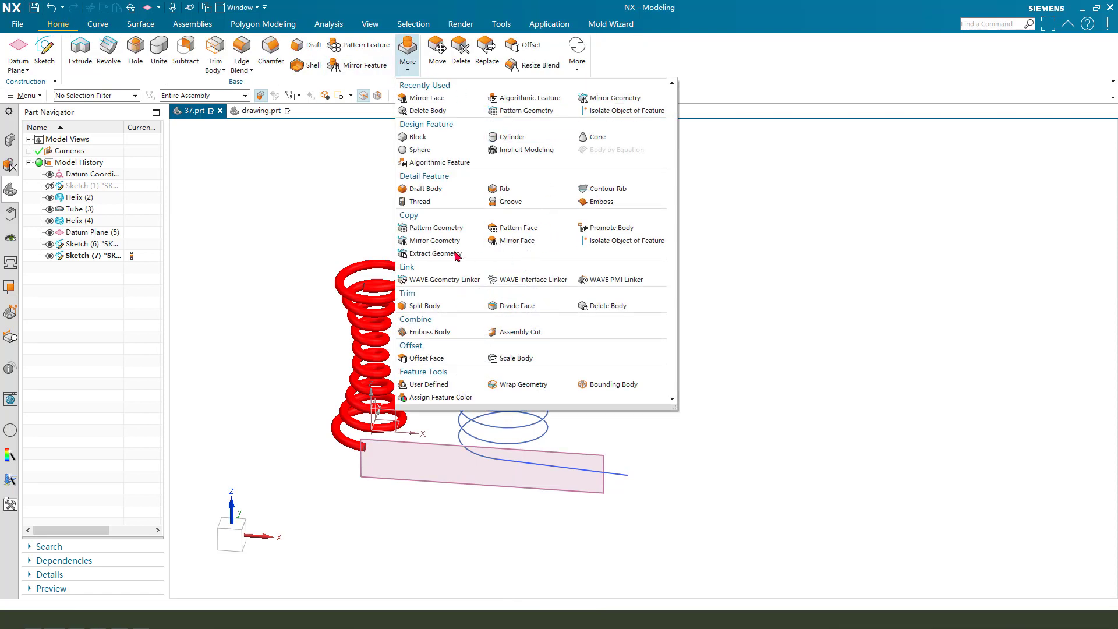
{"action": "mouse_move", "coordinate": [431, 228]}
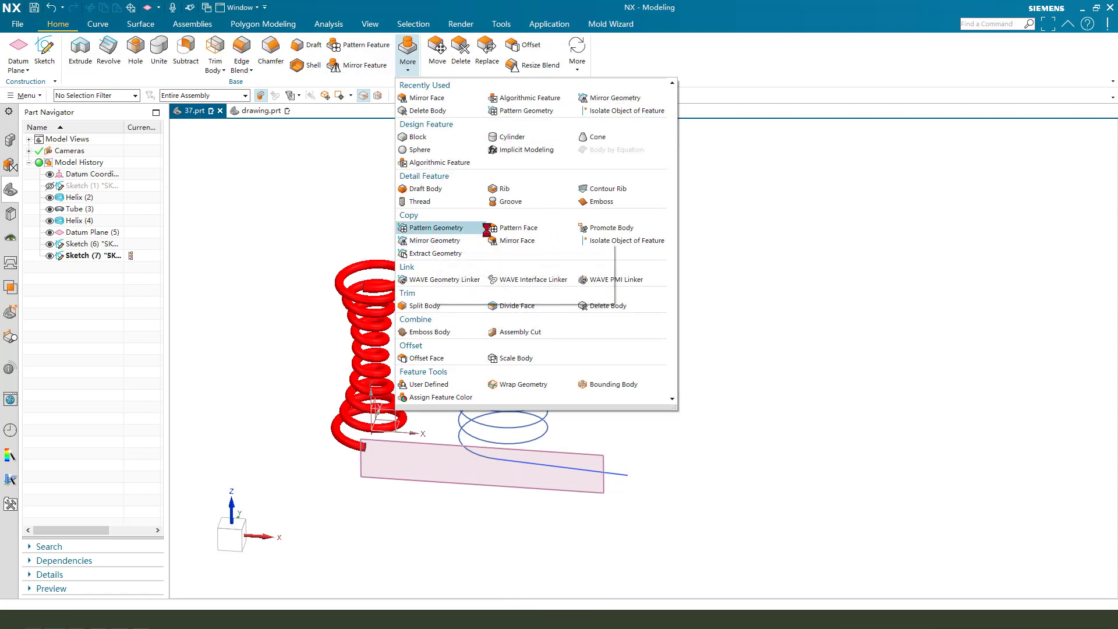
{"action": "left_click", "coordinate": [434, 228]}
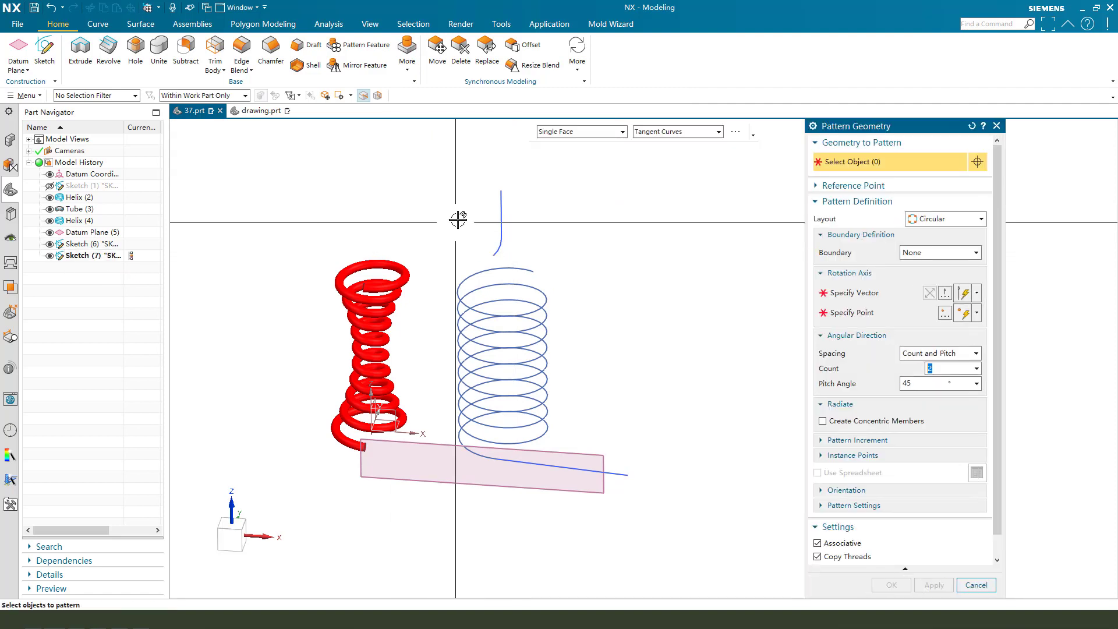
{"action": "left_click", "coordinate": [498, 214]}
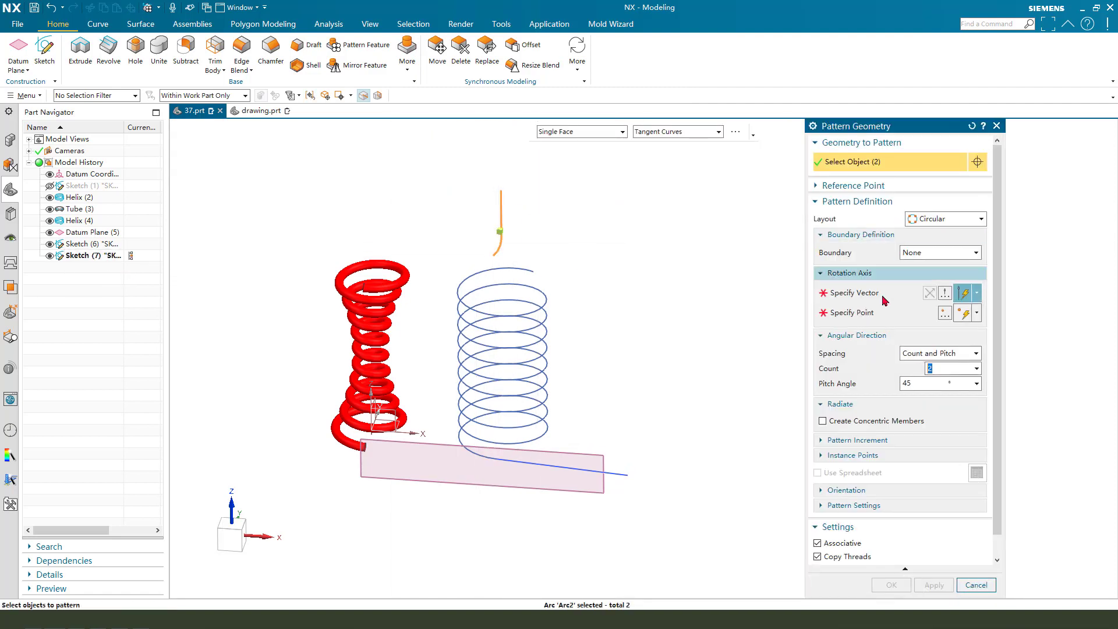
{"action": "left_click", "coordinate": [853, 293]}
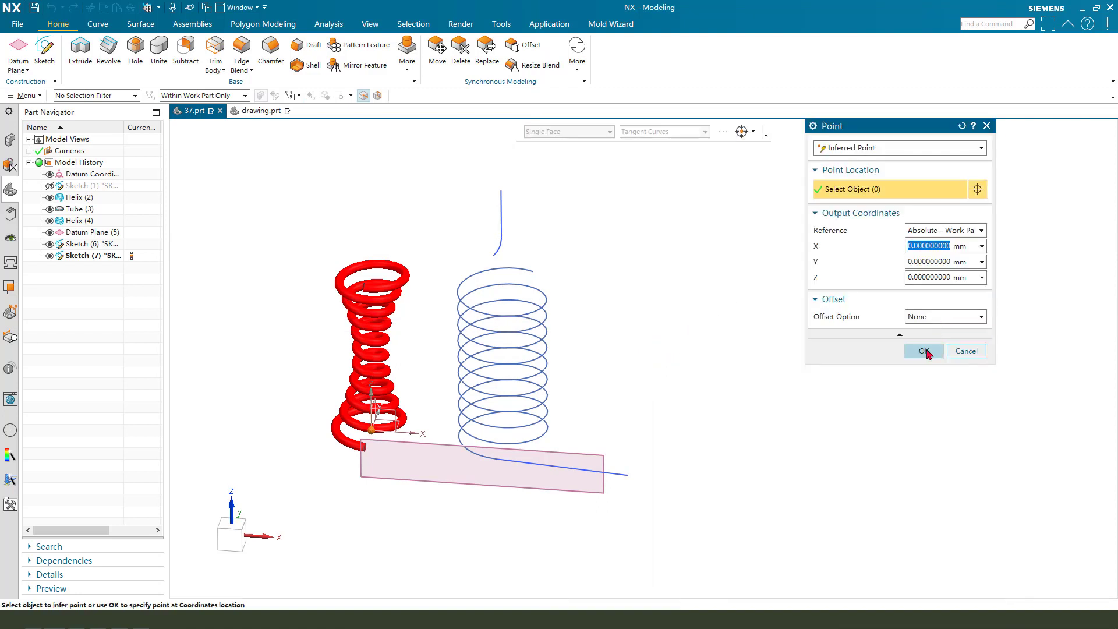
{"action": "left_click", "coordinate": [922, 349]}
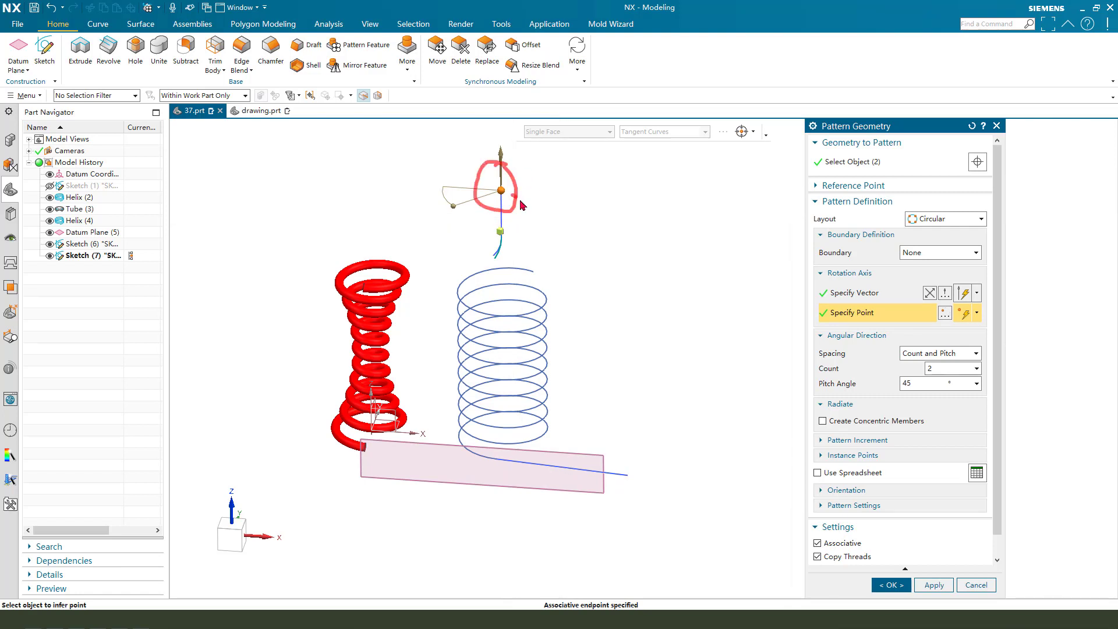
{"action": "left_click_drag", "start_coordinate": [514, 202], "coordinate": [813, 313]}
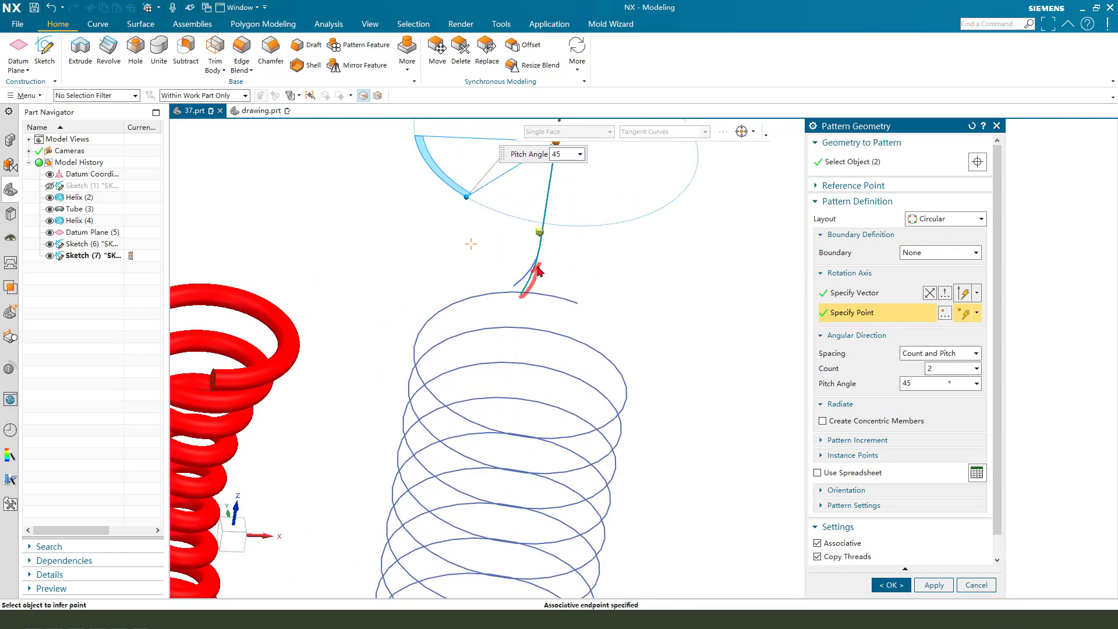
{"action": "left_click", "coordinate": [889, 584]}
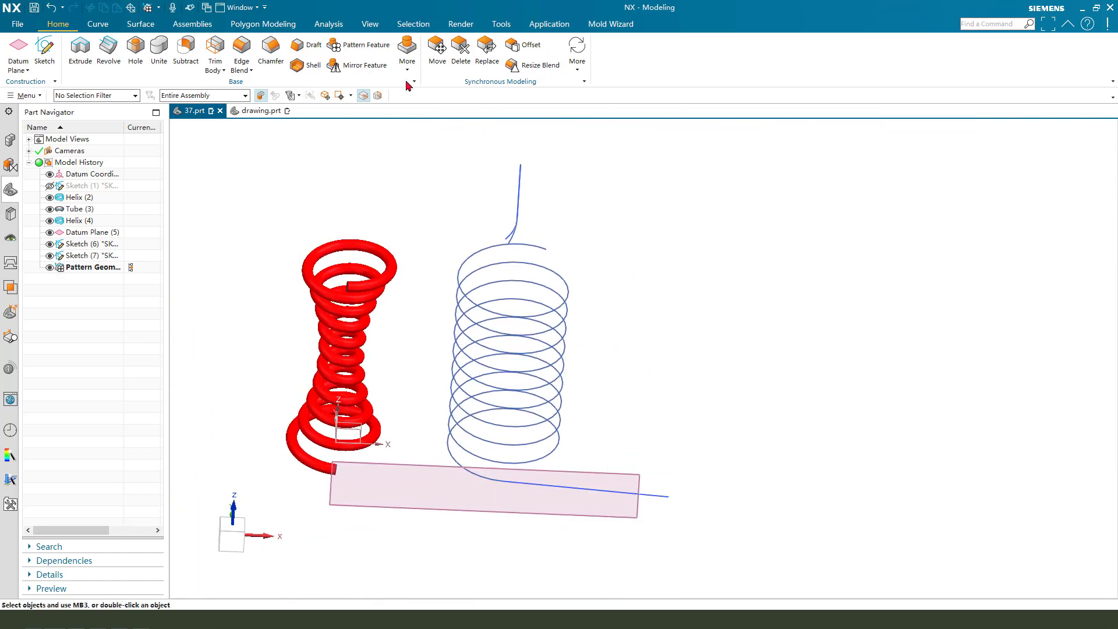
Step: Start a bridge curve from the helix top, cancel it, and reopen Helix (4)
{"action": "left_click", "coordinate": [98, 24]}
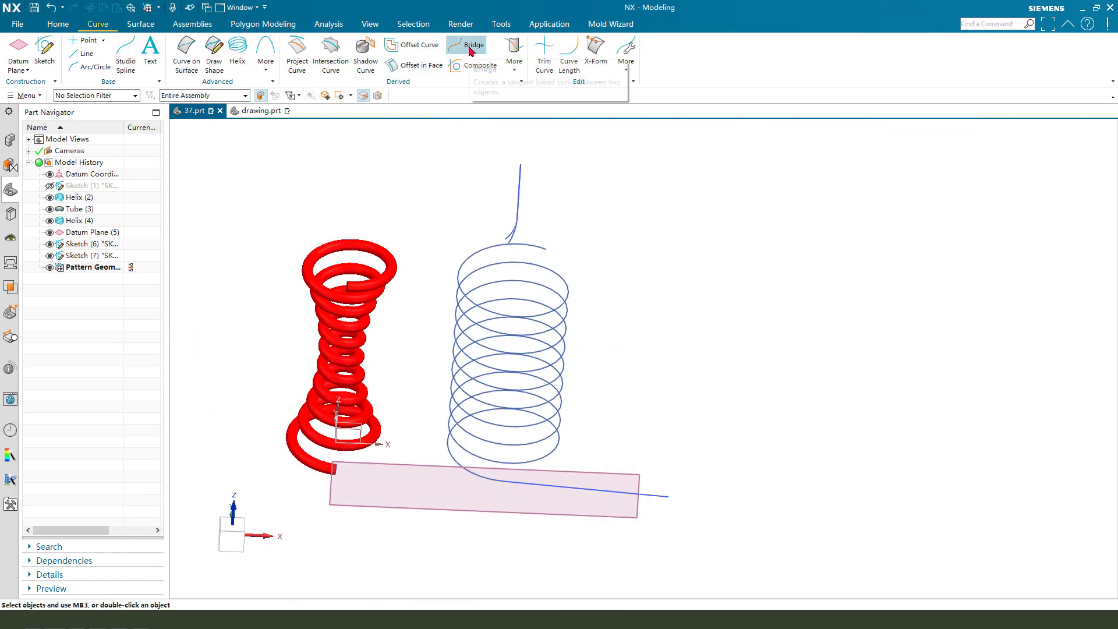
{"action": "left_click", "coordinate": [471, 45]}
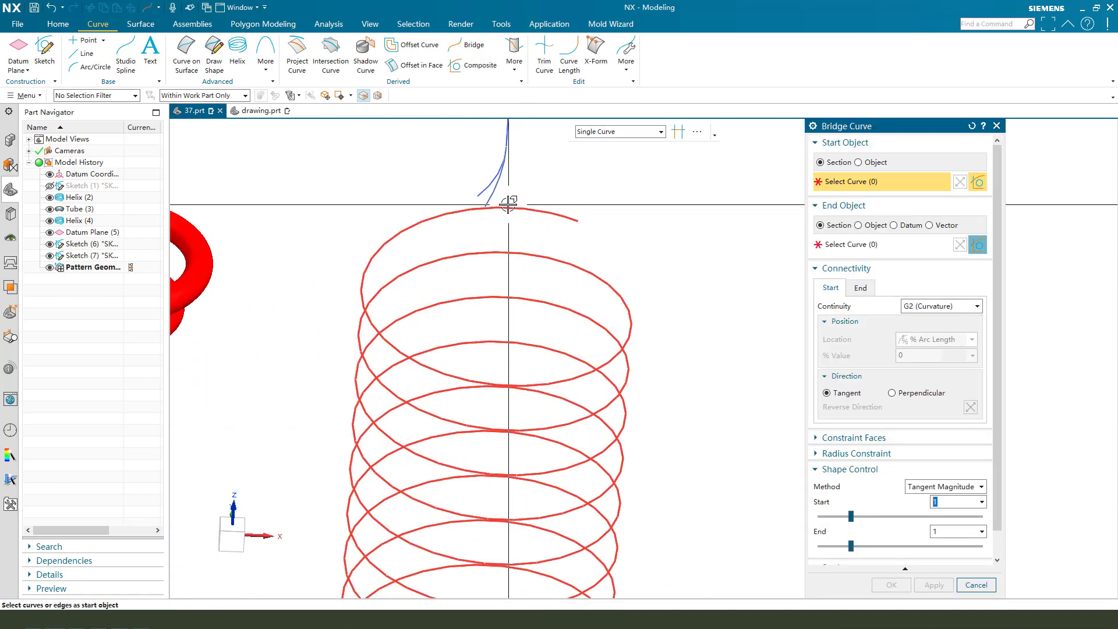
{"action": "left_click", "coordinate": [485, 178]}
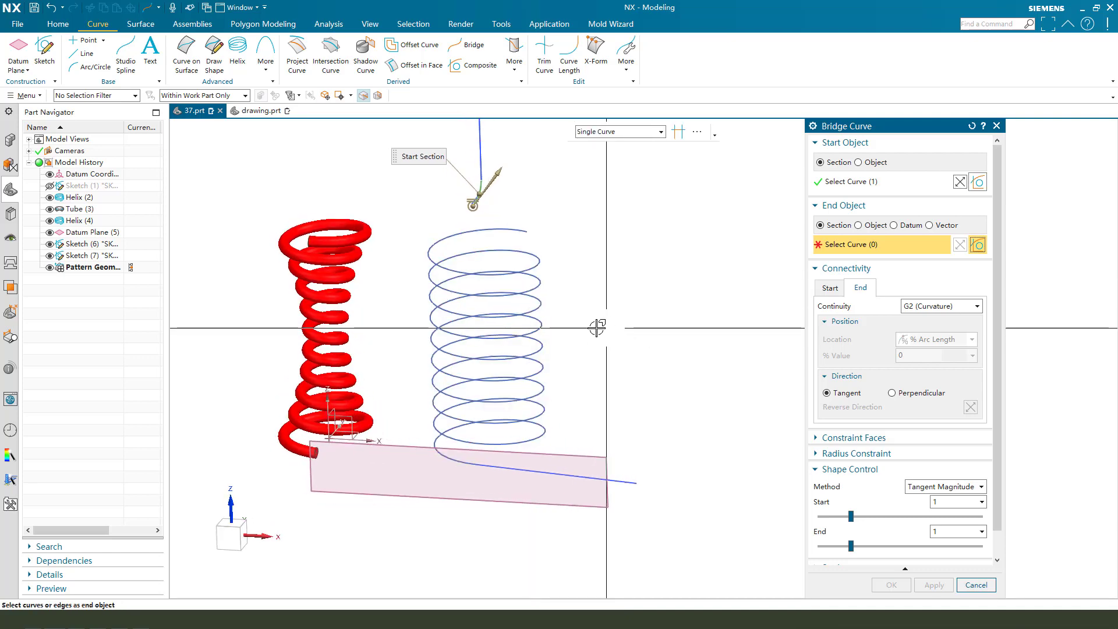
{"action": "left_click", "coordinate": [974, 585]}
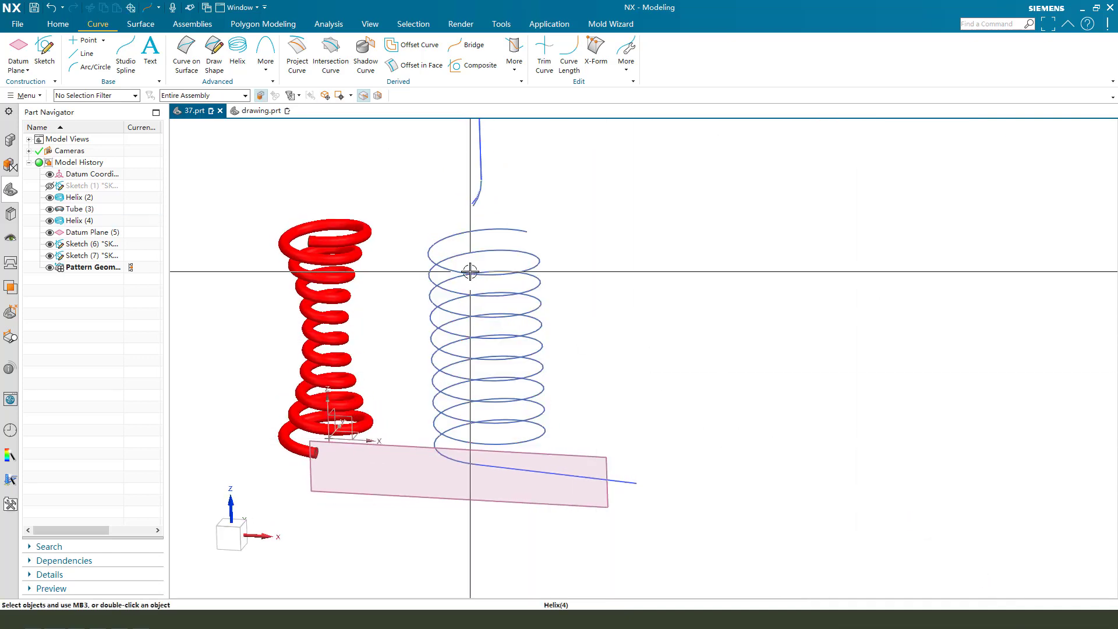
{"action": "double_click", "coordinate": [81, 220]}
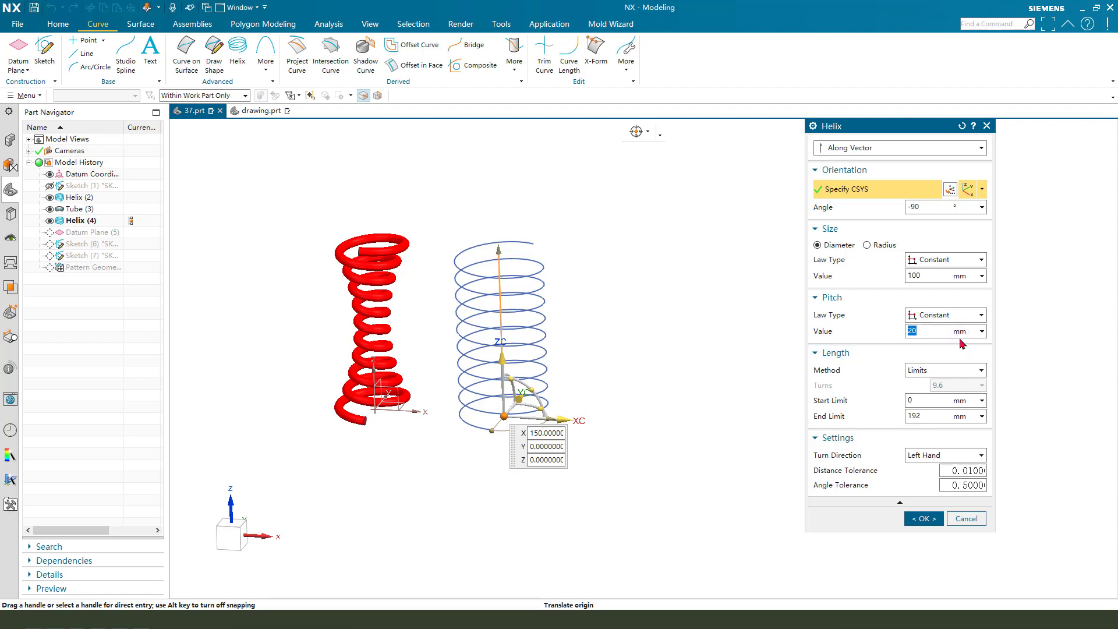
Step: Change the Helix (4) pitch value to 32 mm
{"action": "type", "text": "32"}
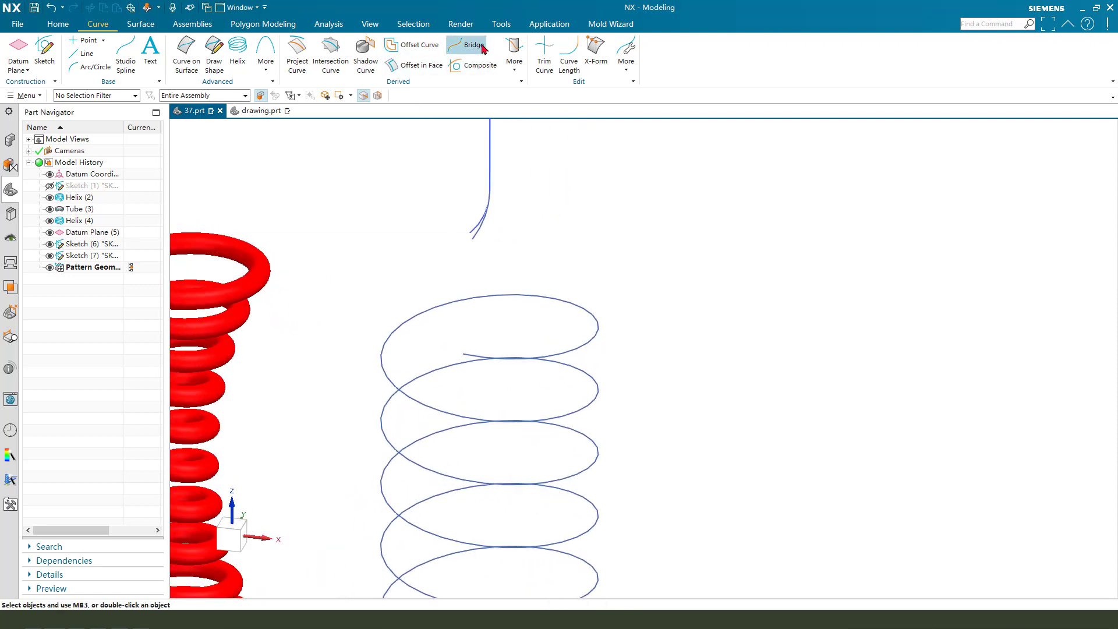
Step: Create a Bridge Curve from the second helix's top end to the top leg
{"action": "left_click", "coordinate": [472, 44]}
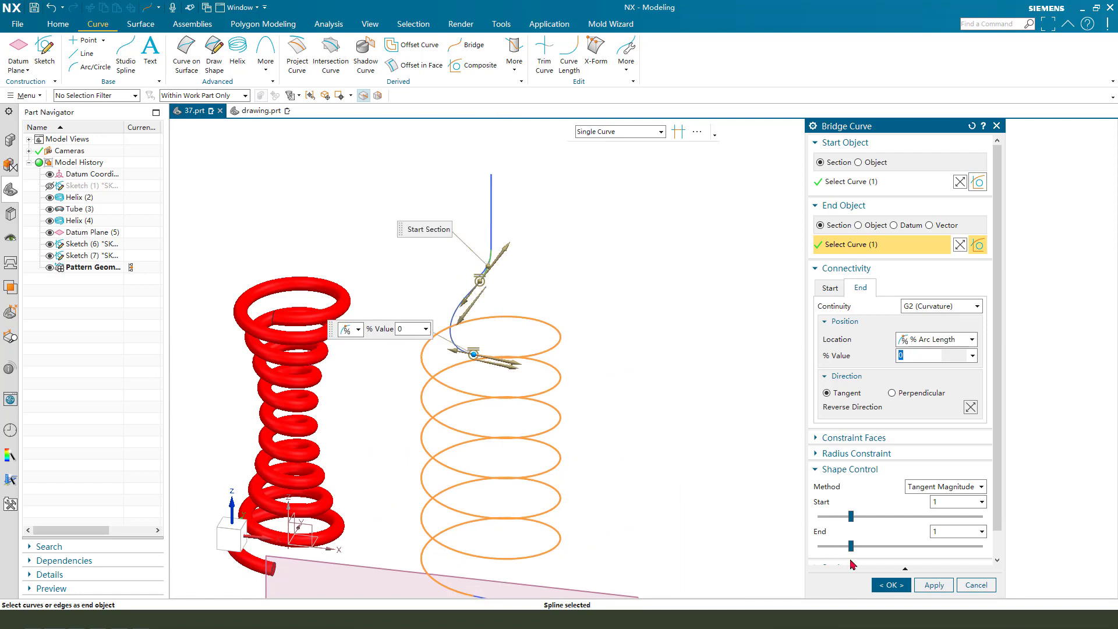
{"action": "left_click", "coordinate": [890, 584]}
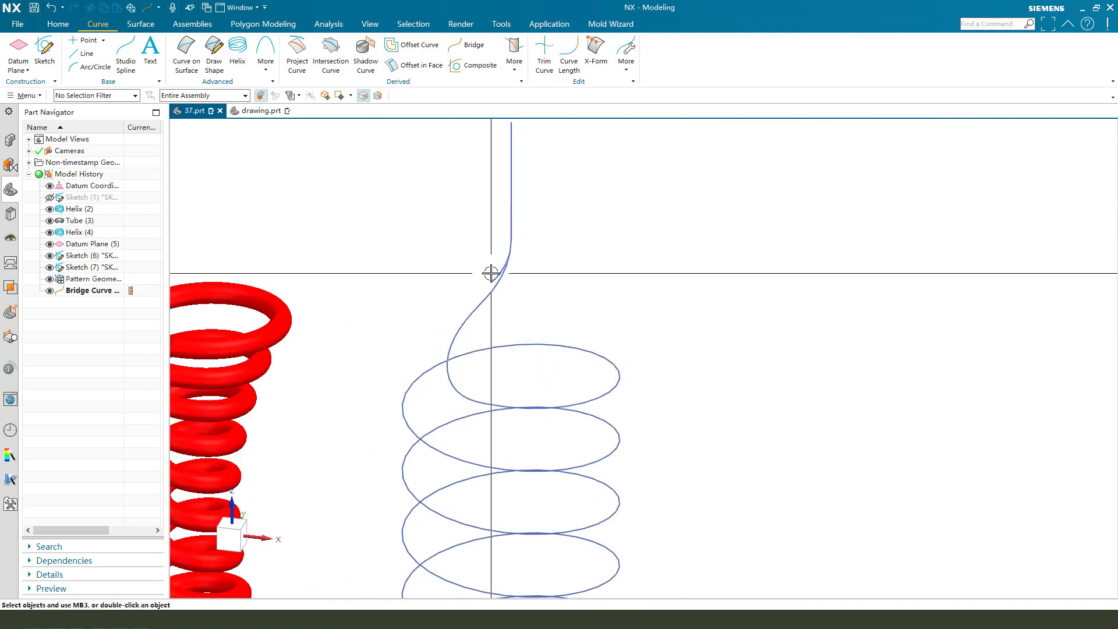
{"action": "left_click", "coordinate": [93, 266]}
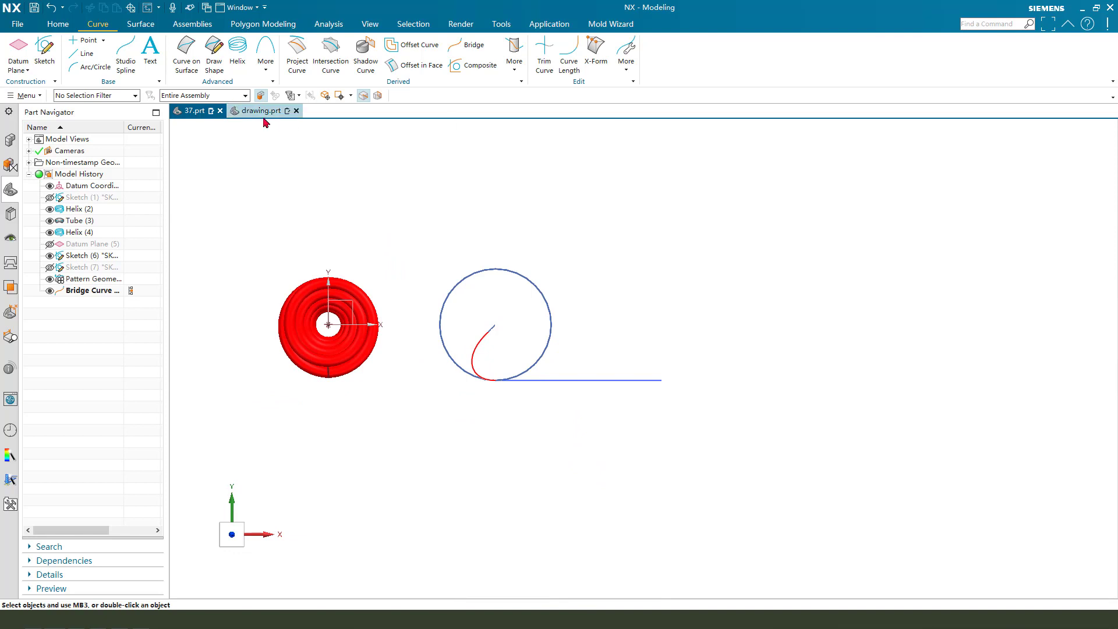
{"action": "left_click", "coordinate": [261, 110]}
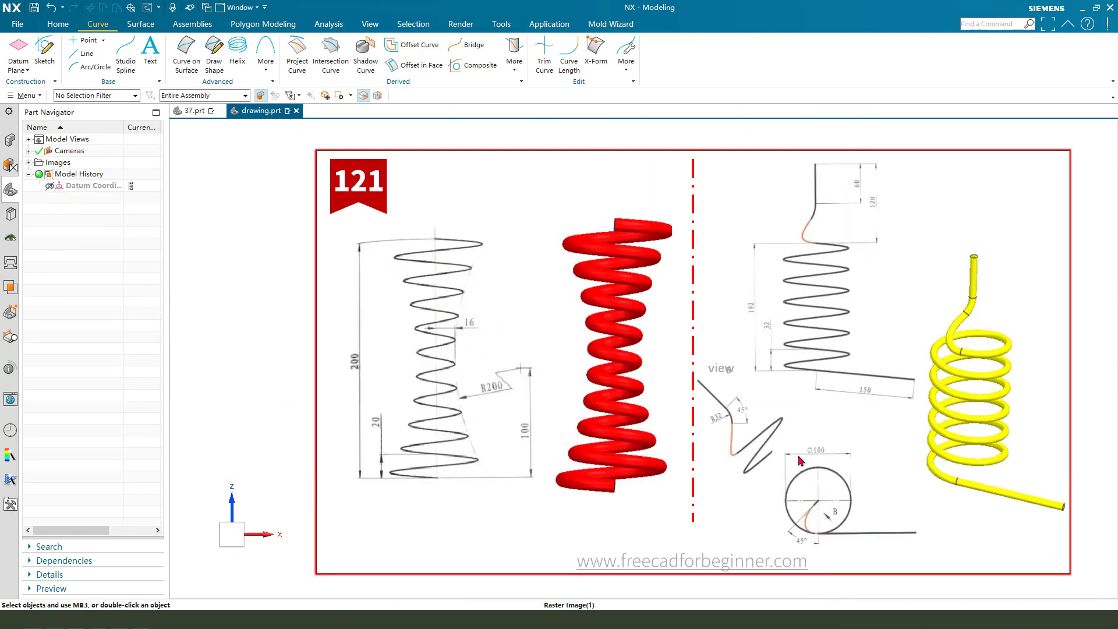
{"action": "left_click", "coordinate": [193, 111]}
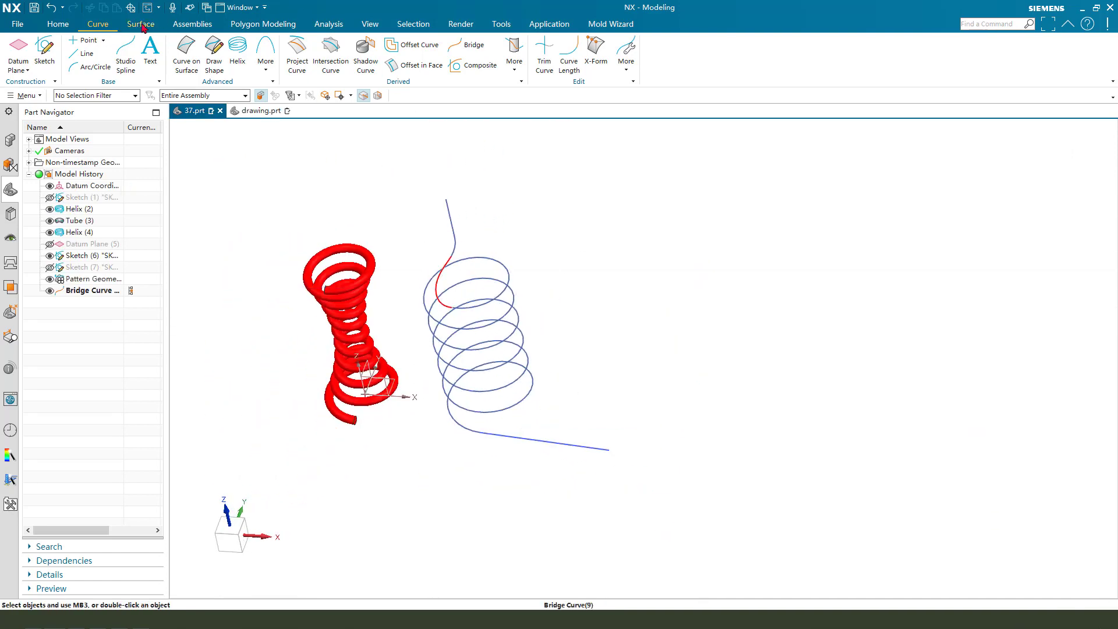
Step: Sweep a 10 mm outer-diameter tube along the helix, bridge and leg curves
{"action": "left_click", "coordinate": [140, 23]}
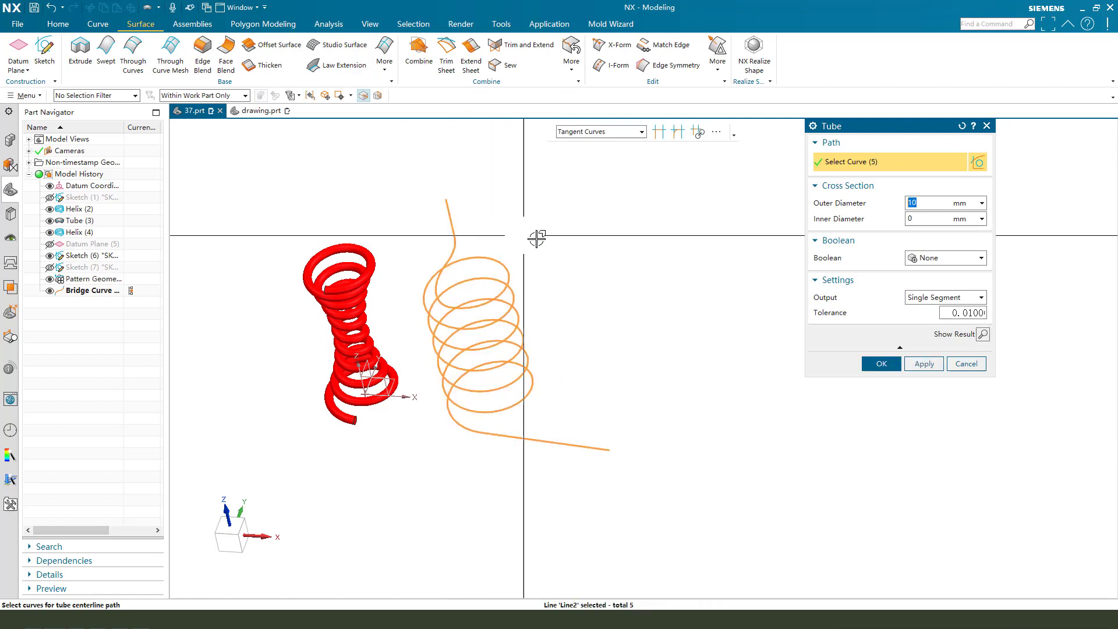
{"action": "left_click", "coordinate": [880, 363]}
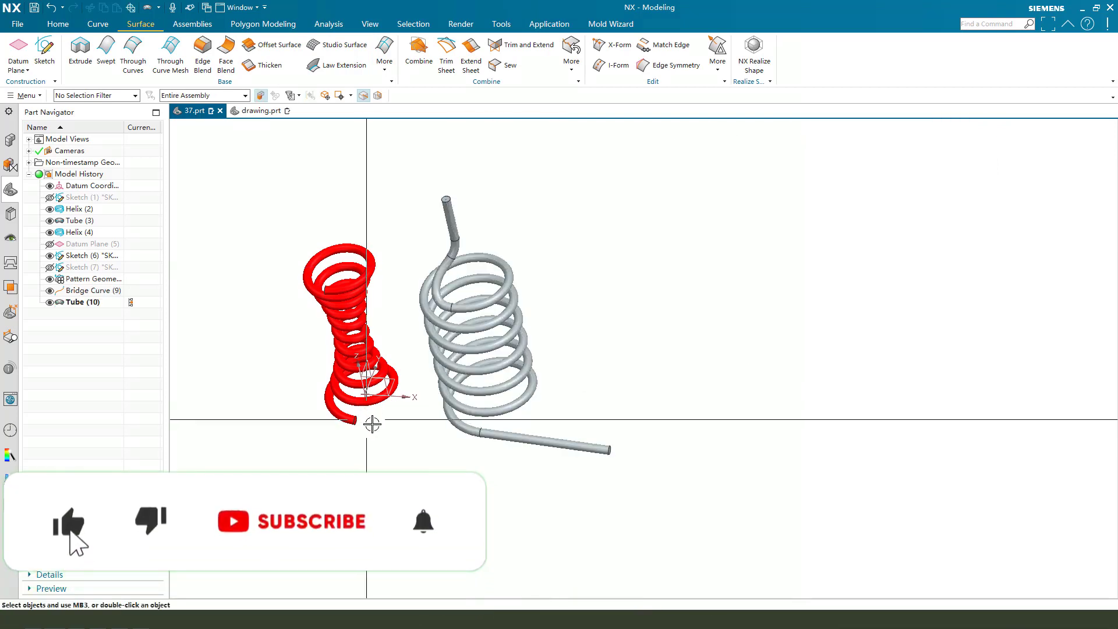
{"action": "left_click_drag", "start_coordinate": [372, 423], "coordinate": [457, 388]}
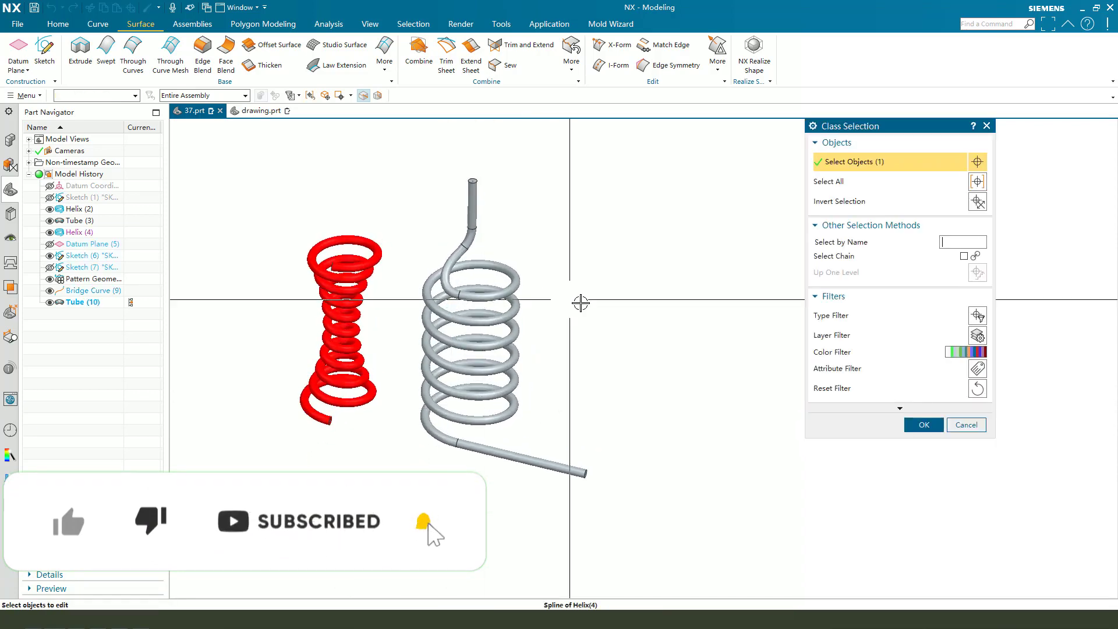
Step: Select the tube in Ctrl+J object display and pick its colour
{"action": "left_click", "coordinate": [923, 424]}
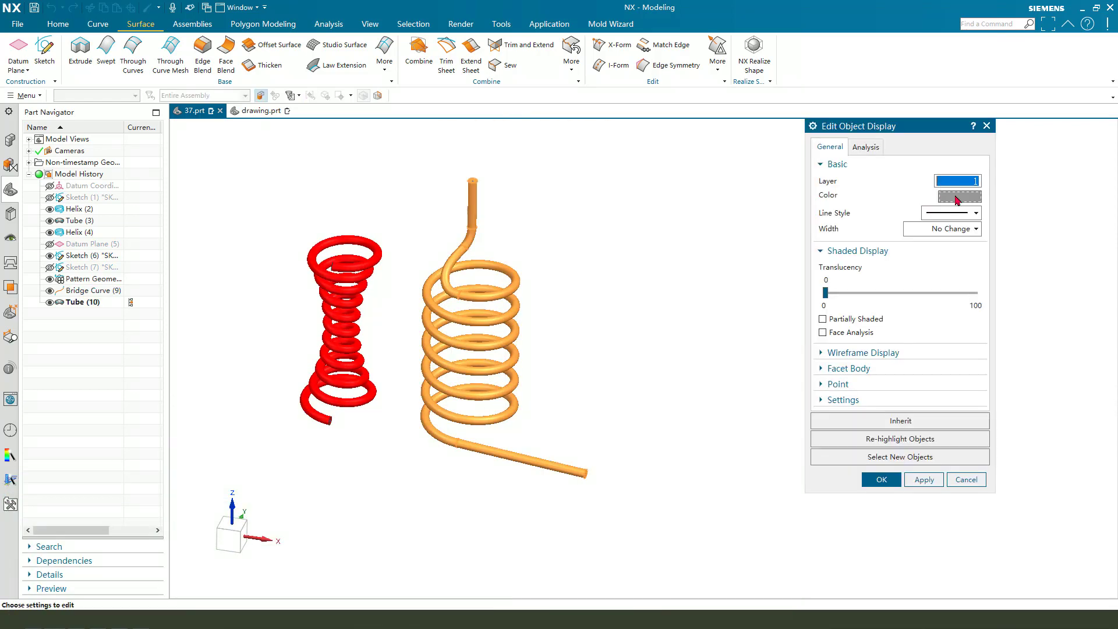
{"action": "left_click", "coordinate": [880, 479]}
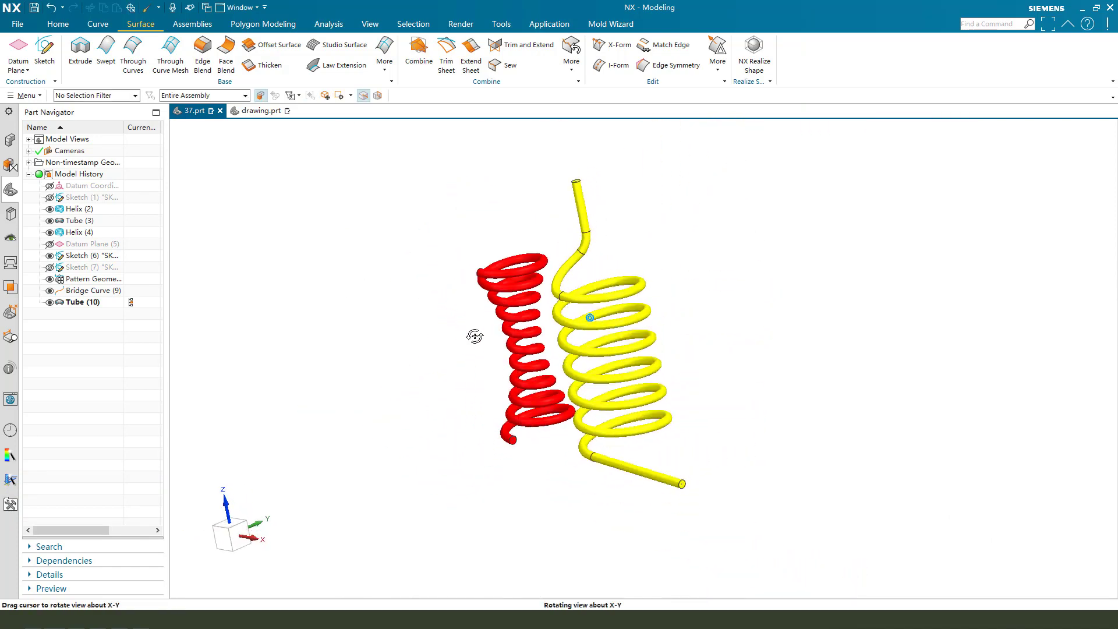
{"action": "left_click_drag", "start_coordinate": [474, 336], "coordinate": [763, 387]}
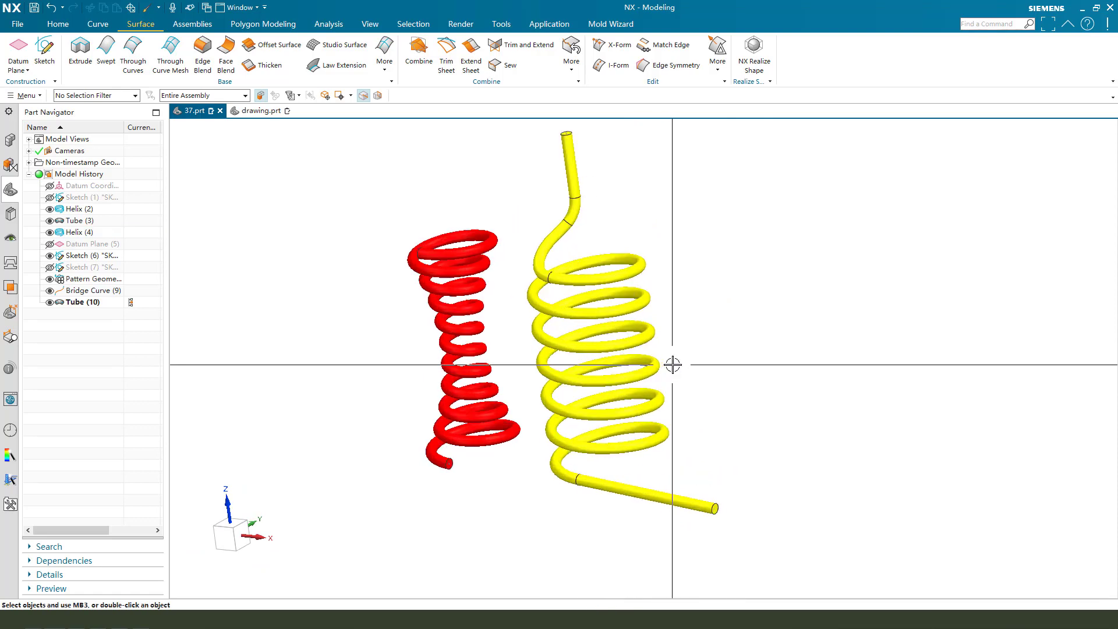
{"action": "left_click_drag", "start_coordinate": [673, 364], "coordinate": [518, 359]}
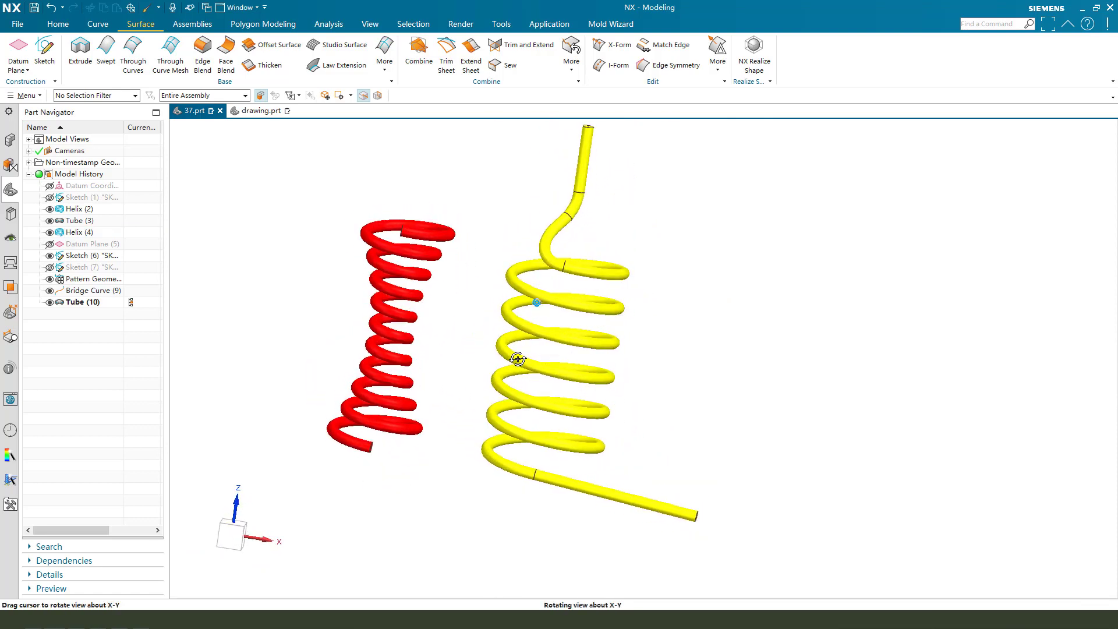